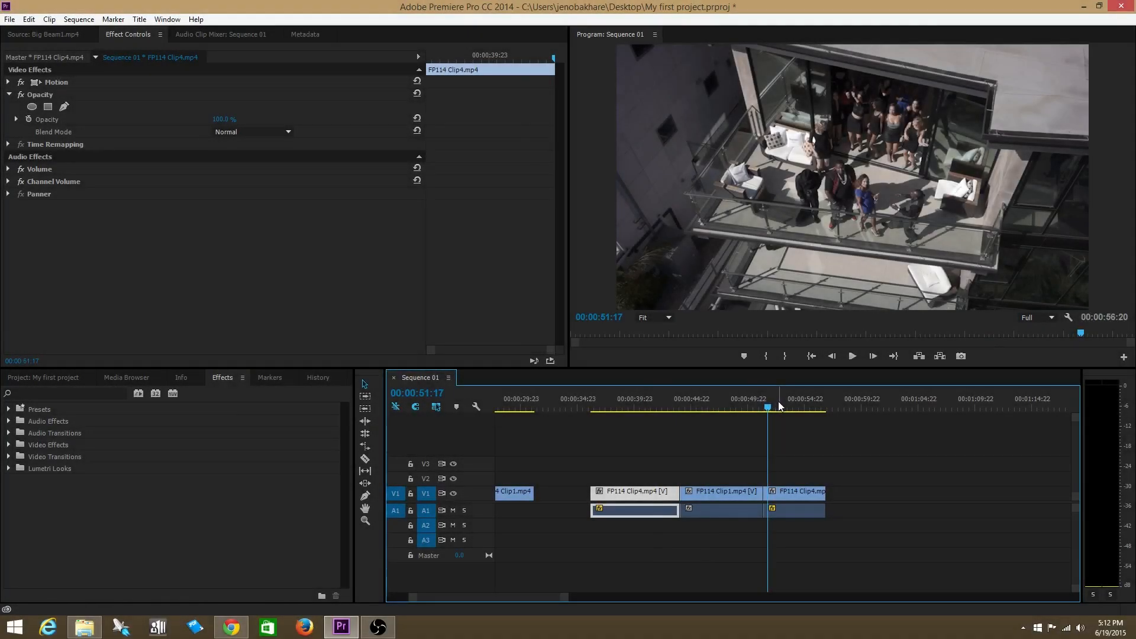
Scrub the Program monitor preview to a few points, including near the sequence's end.
{"action": "left_click", "coordinate": [697, 407]}
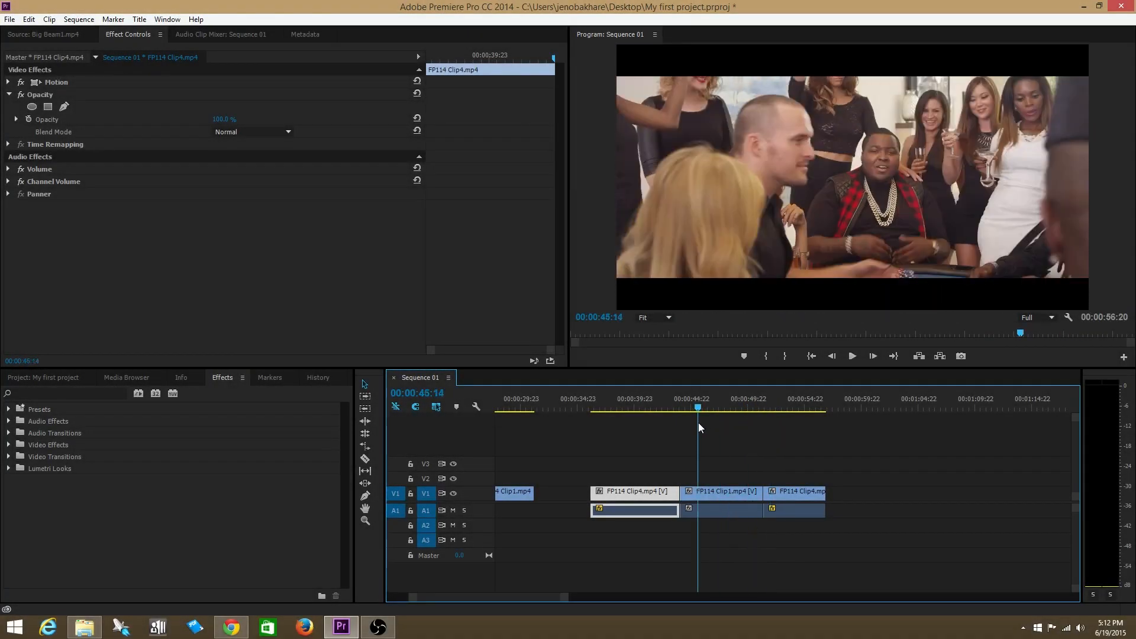
{"action": "left_click", "coordinate": [669, 407]}
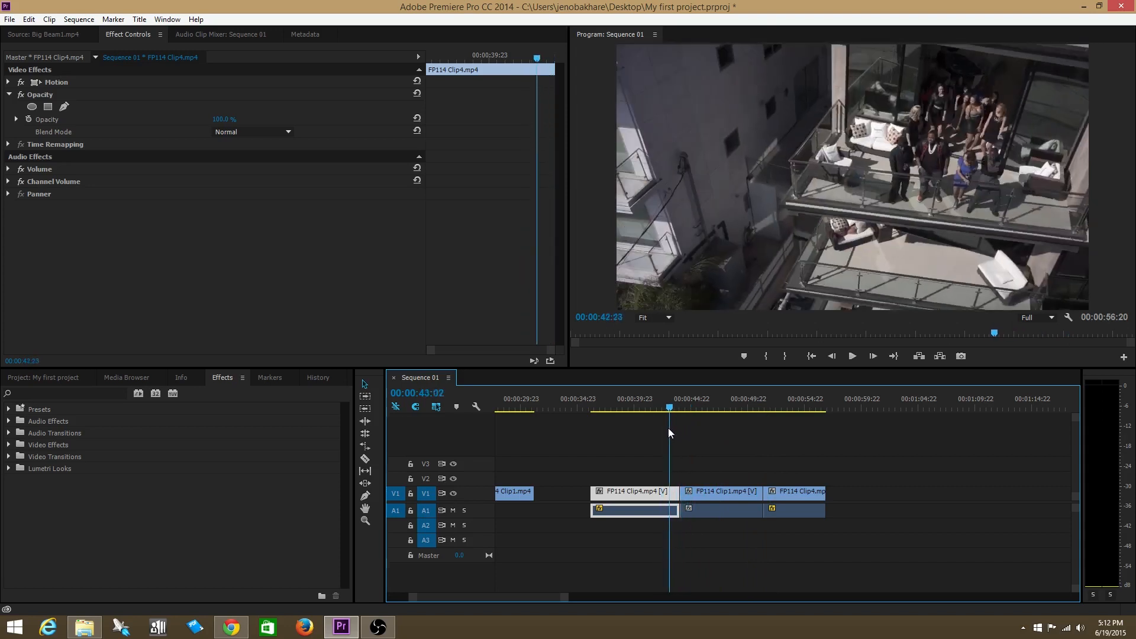
{"action": "left_click", "coordinate": [772, 405]}
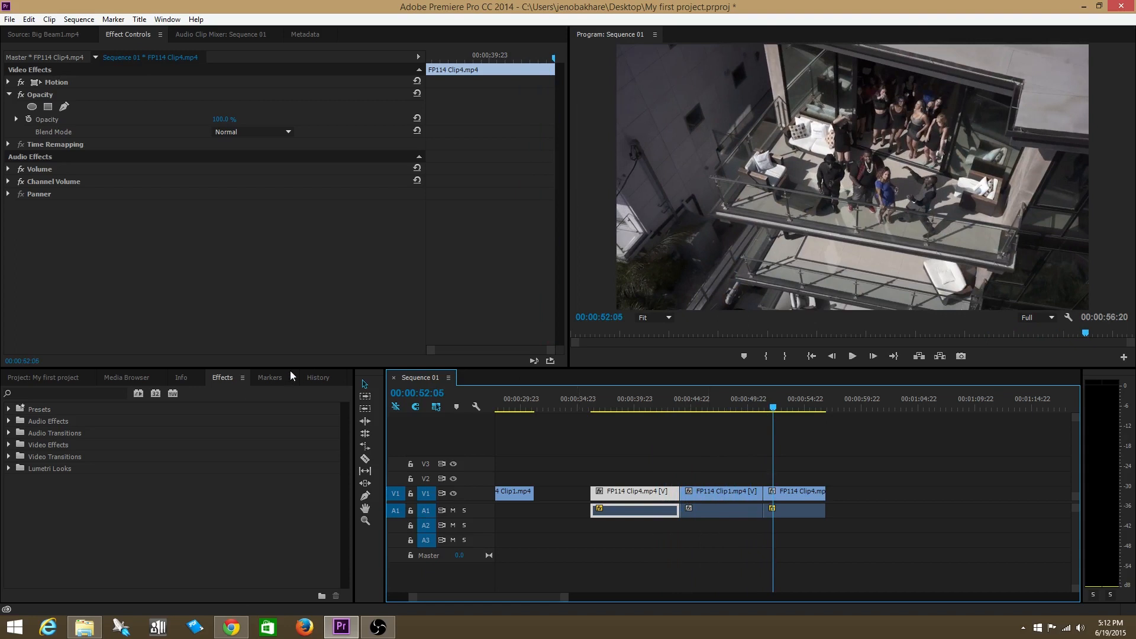
{"action": "mouse_move", "coordinate": [49, 441]}
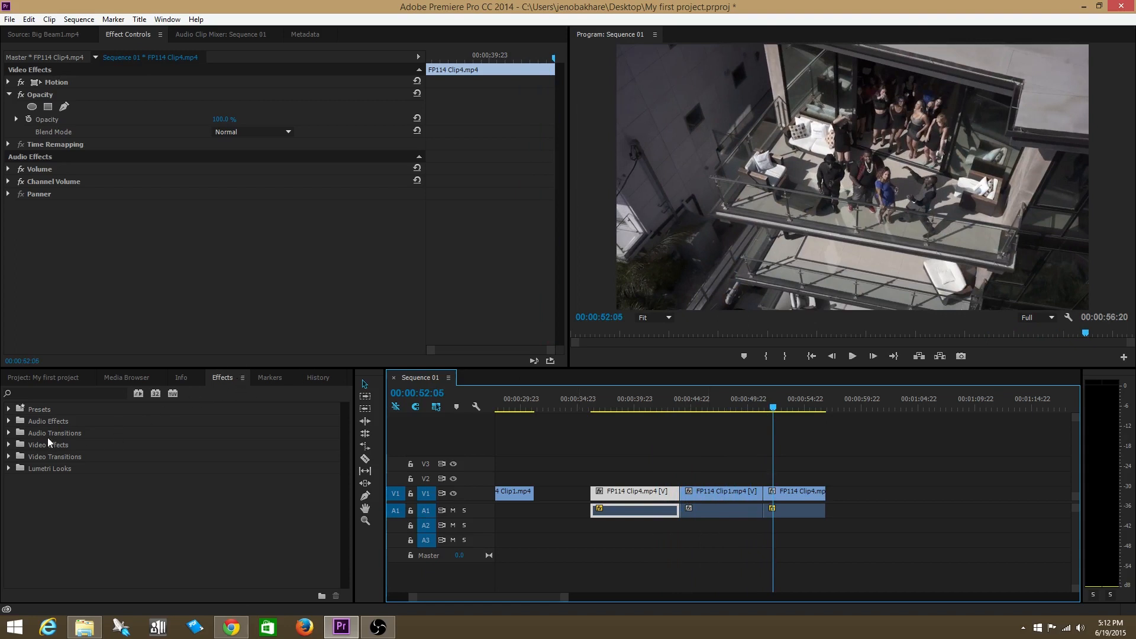
{"action": "mouse_move", "coordinate": [39, 464]}
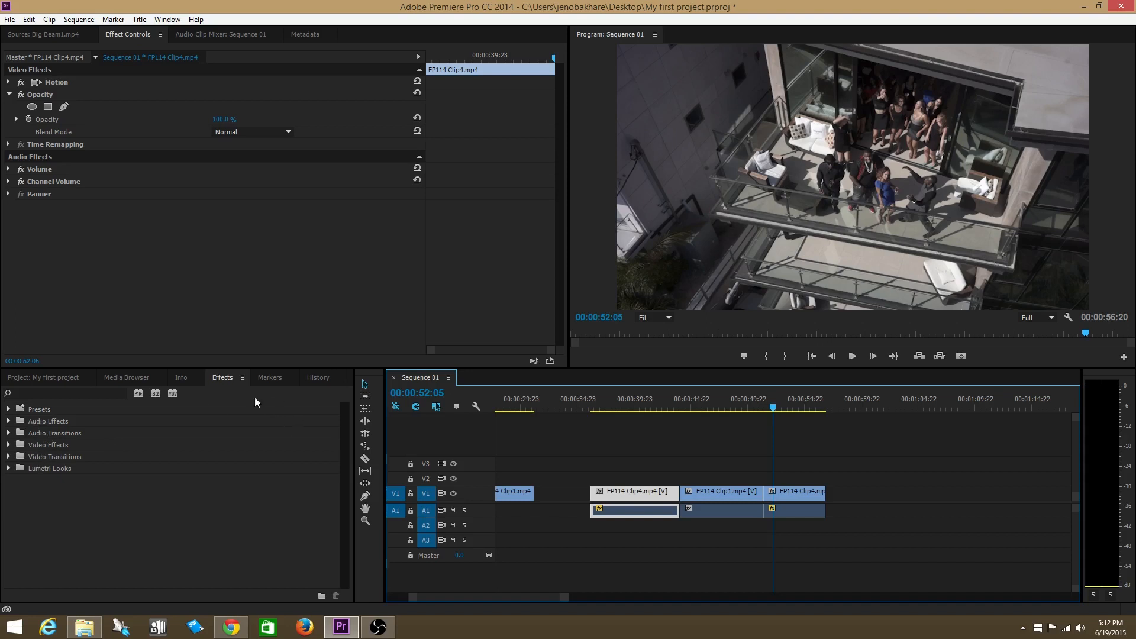
{"action": "mouse_move", "coordinate": [38, 469]}
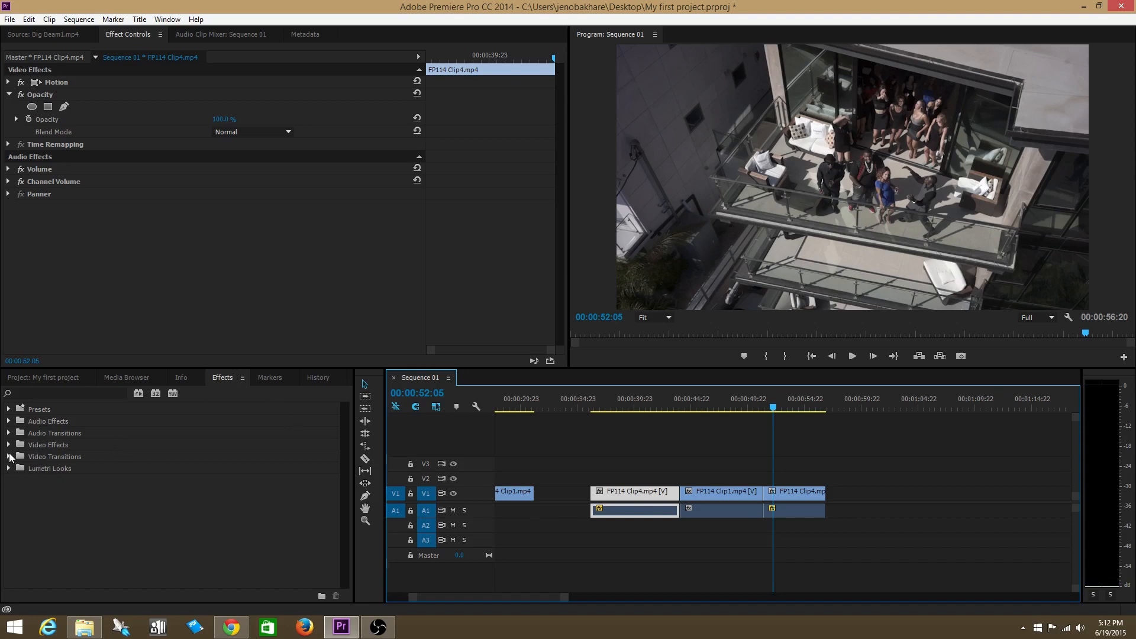
Place a Cross Dissolve at the Clip1–Clip4 cut on V1 and play through it.
{"action": "left_click", "coordinate": [9, 457]}
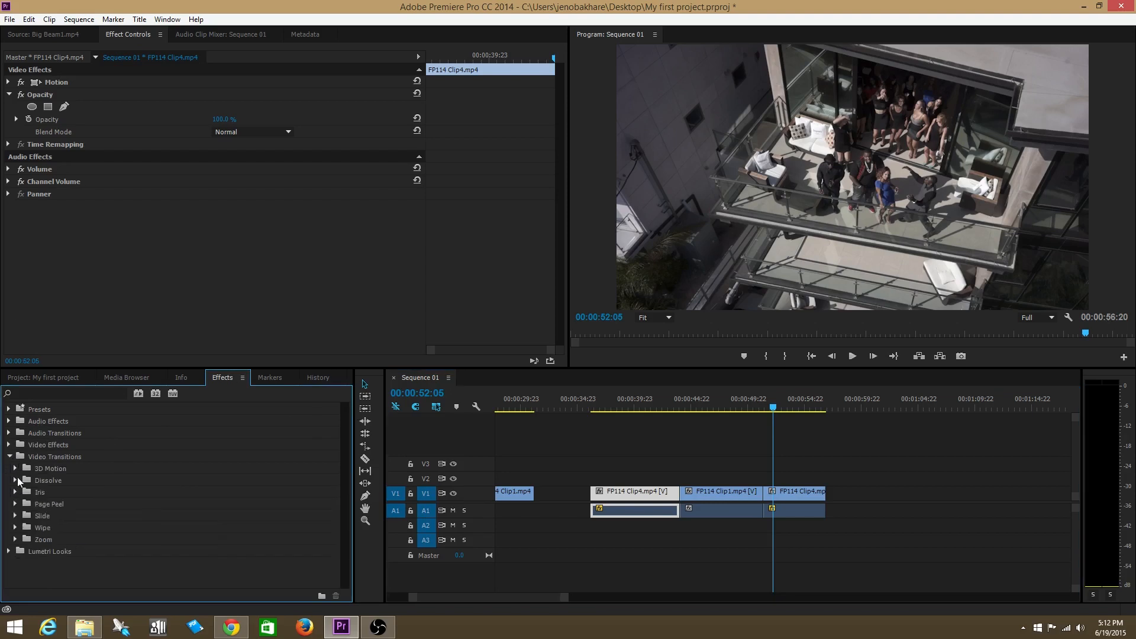
{"action": "left_click", "coordinate": [15, 480]}
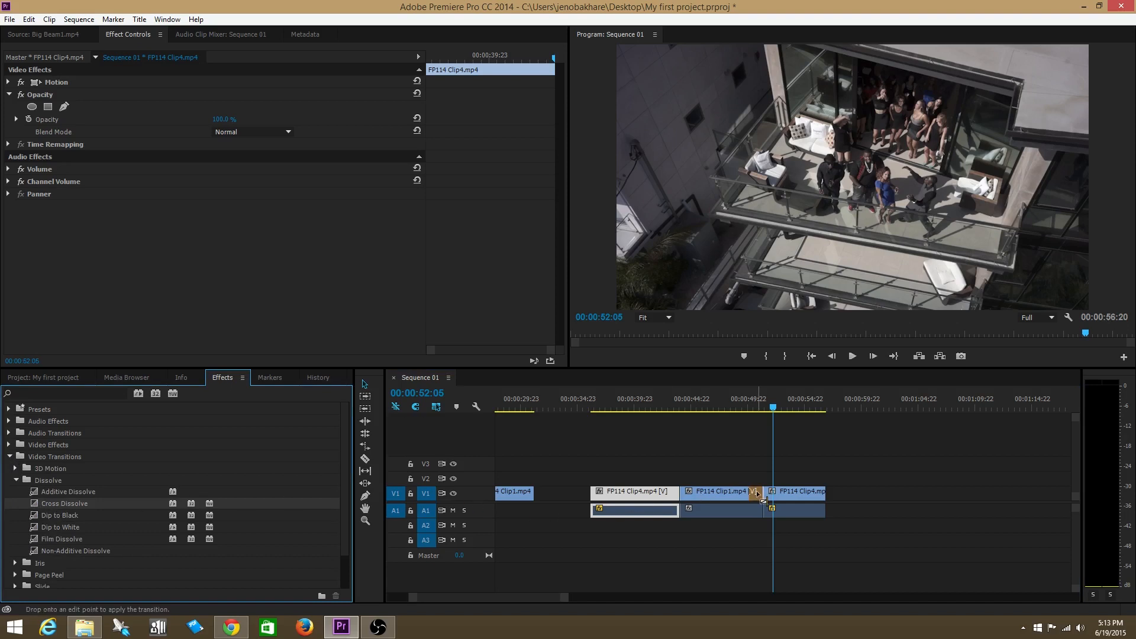
{"action": "left_click", "coordinate": [739, 407]}
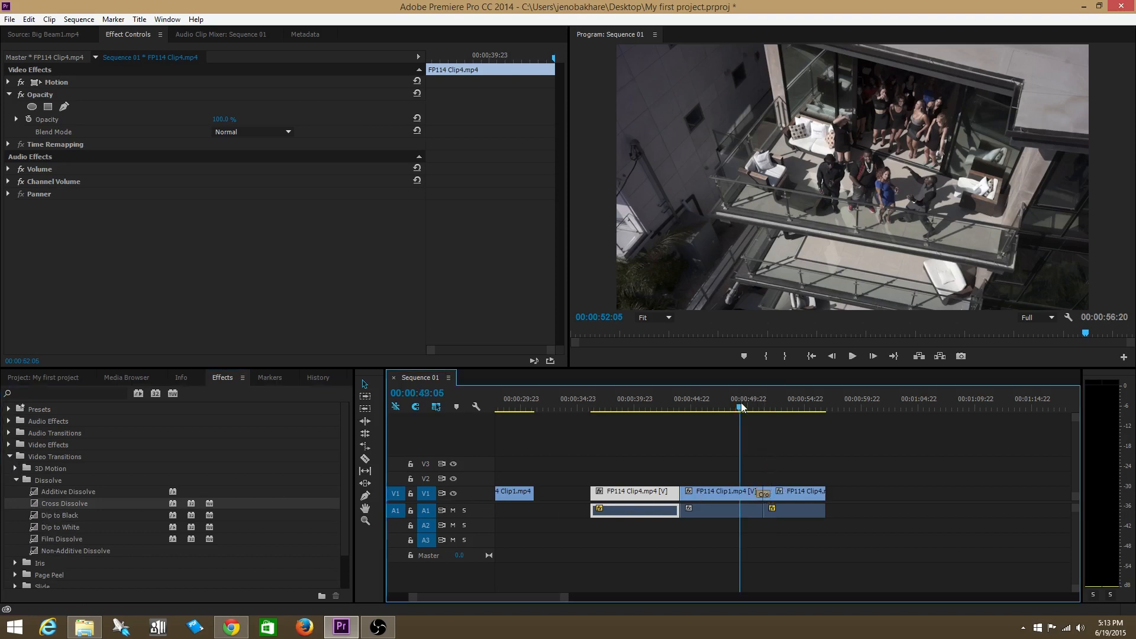
{"action": "left_click", "coordinate": [852, 356]}
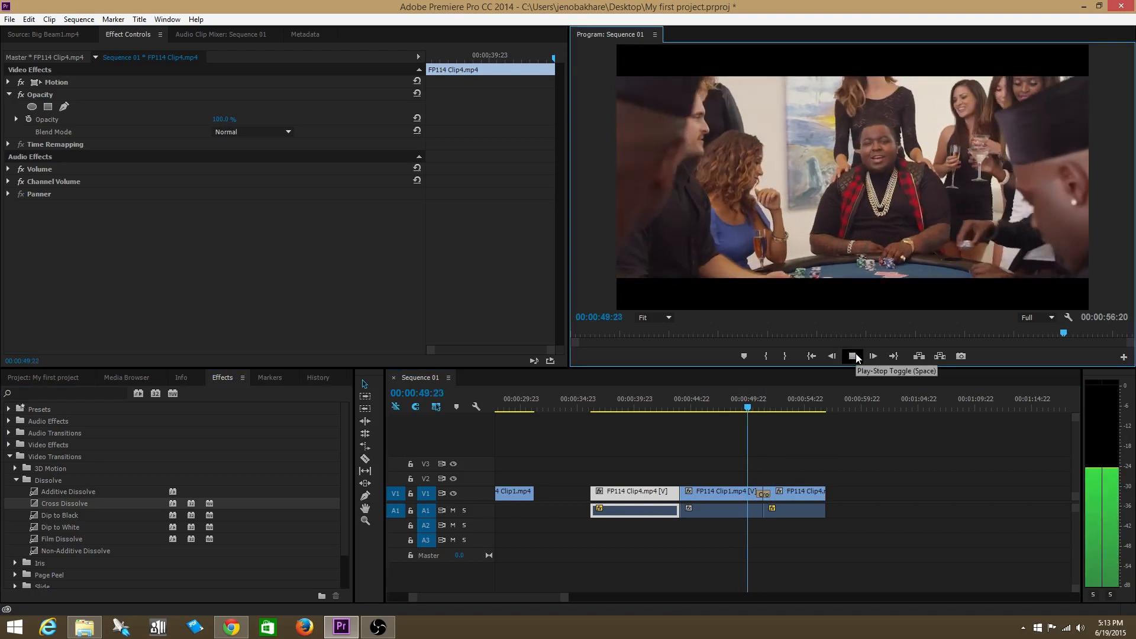
{"action": "left_click", "coordinate": [852, 356]}
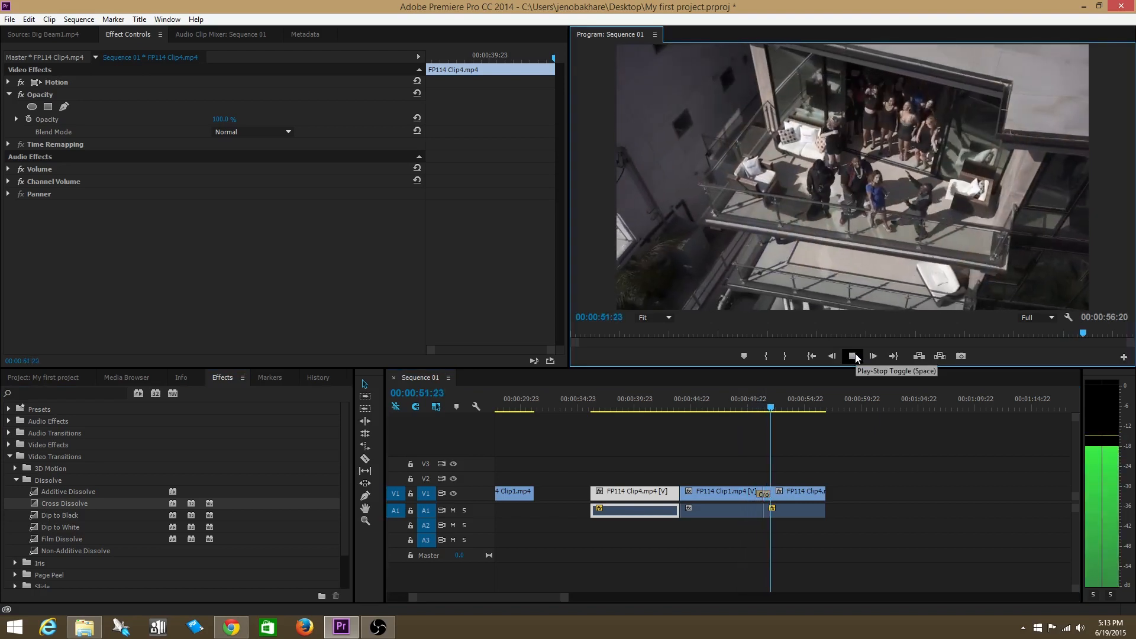
{"action": "left_click", "coordinate": [852, 356]}
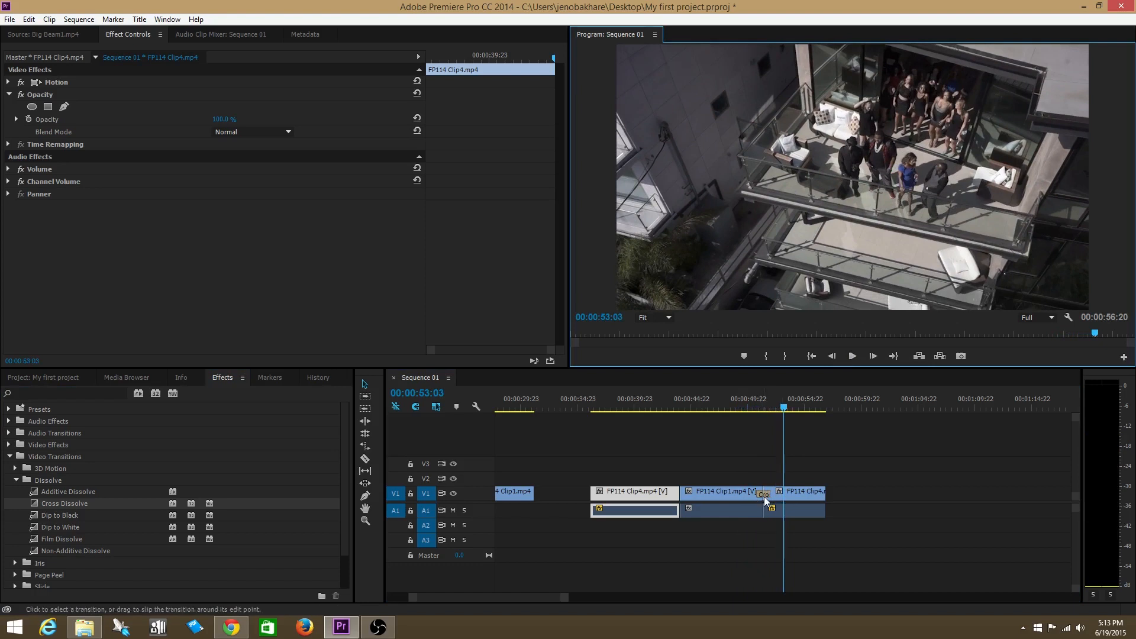
{"action": "mouse_move", "coordinate": [45, 496]}
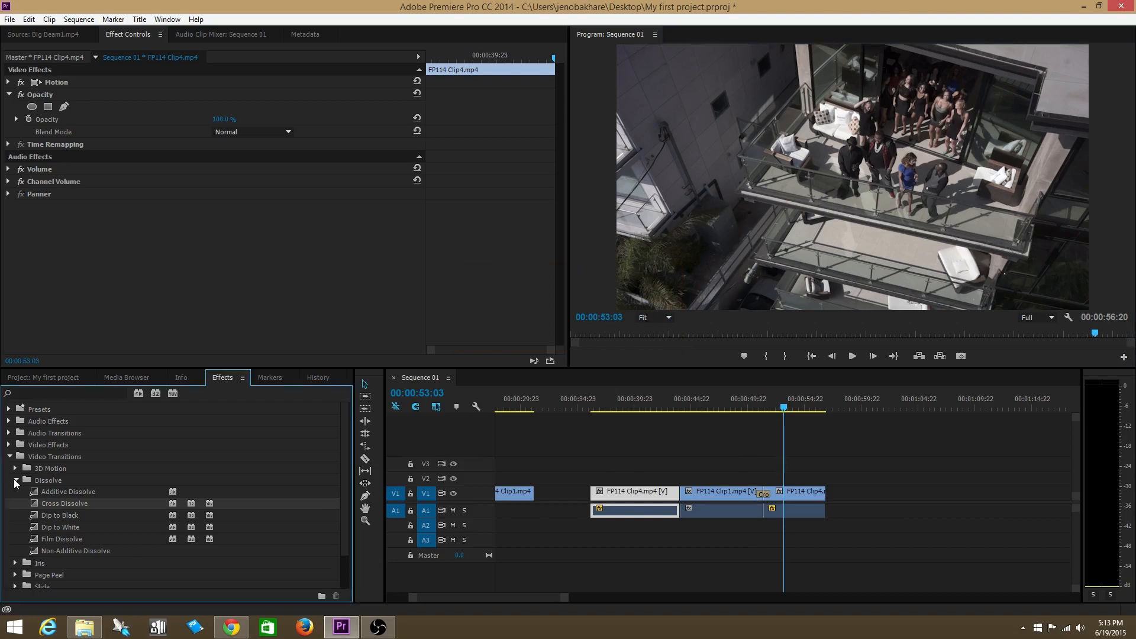
Place a Checker Wipe at the first Clip4–Clip1 cut and play across it from before the cut.
{"action": "left_click", "coordinate": [16, 480]}
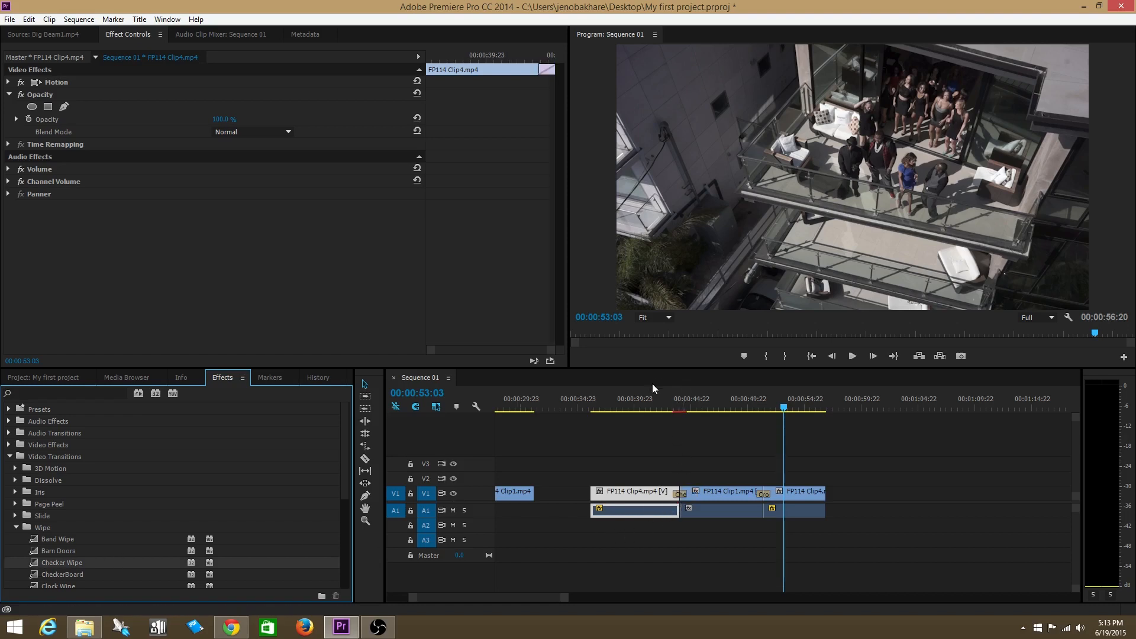
{"action": "left_click", "coordinate": [832, 356]}
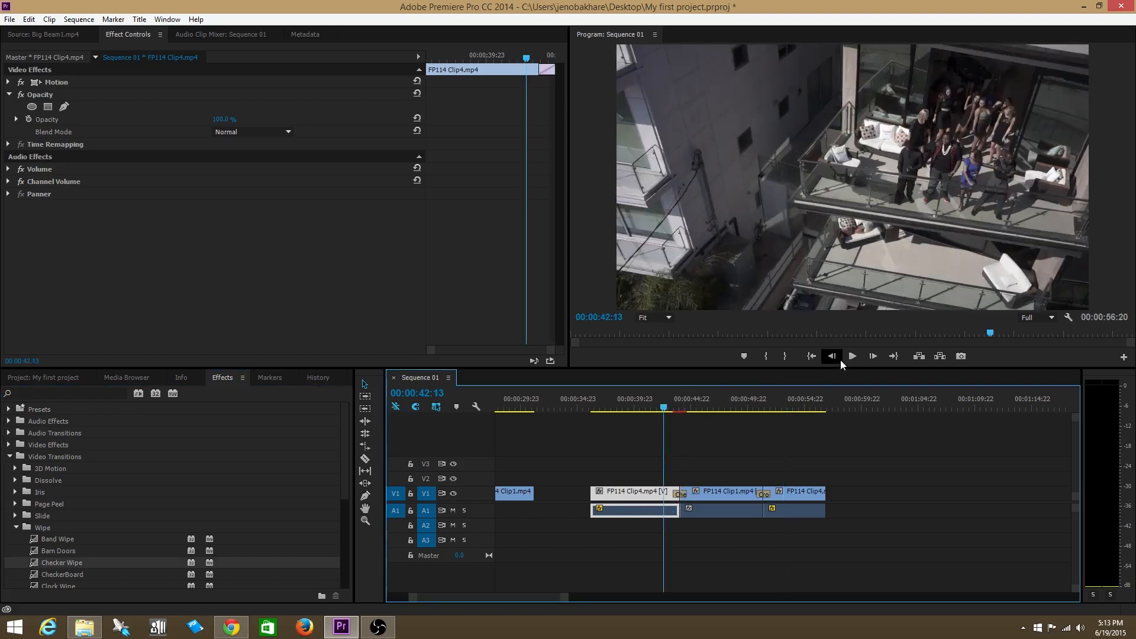
{"action": "left_click", "coordinate": [851, 357]}
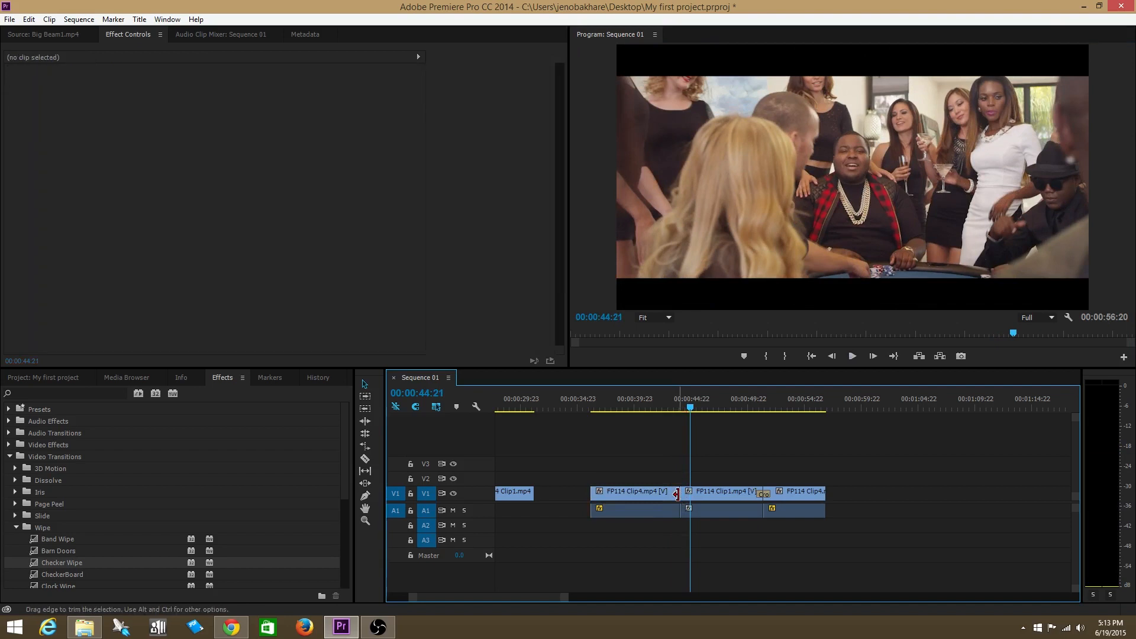
Drag the last Clip4 right to leave a gap and give its head a Cross Dissolve instead.
{"action": "left_click", "coordinate": [762, 495]}
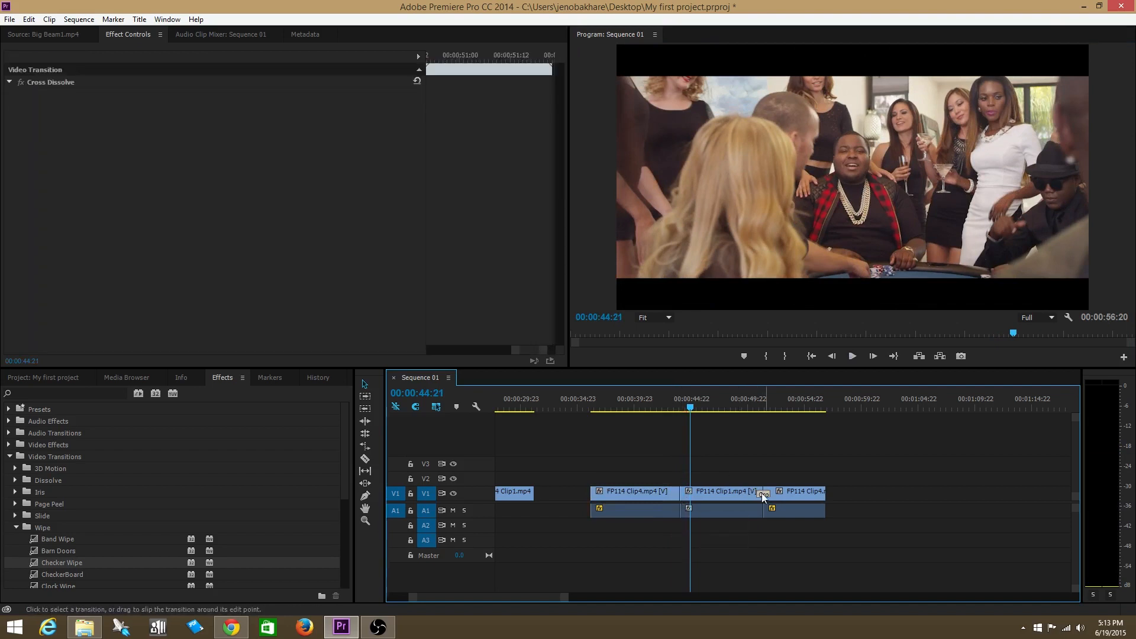
{"action": "left_click", "coordinate": [792, 491]}
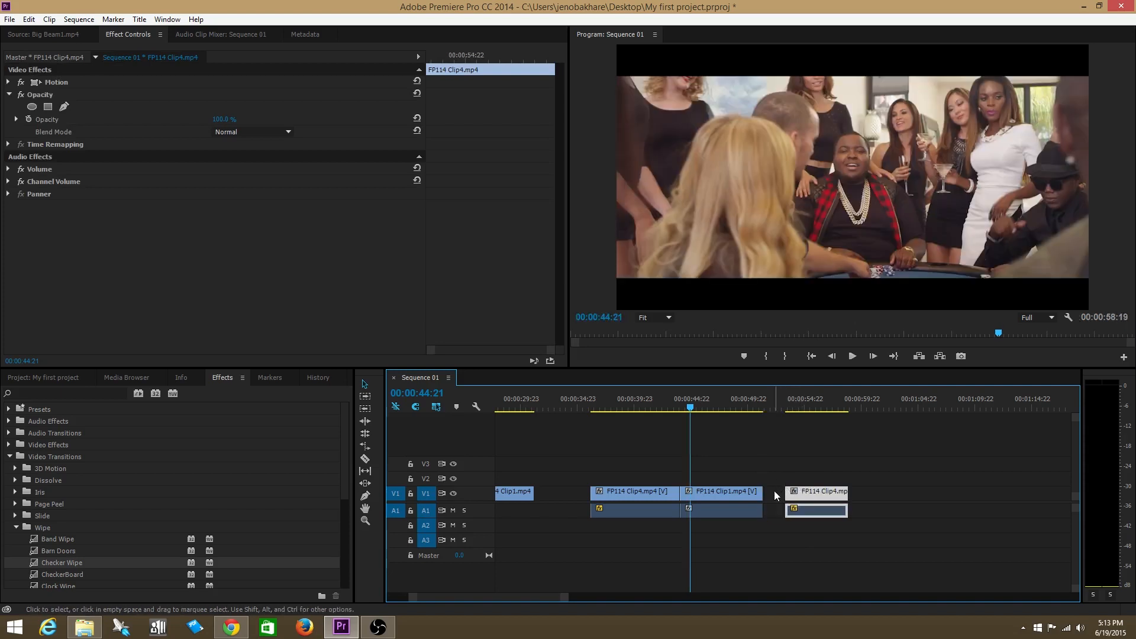
{"action": "mouse_move", "coordinate": [62, 530]}
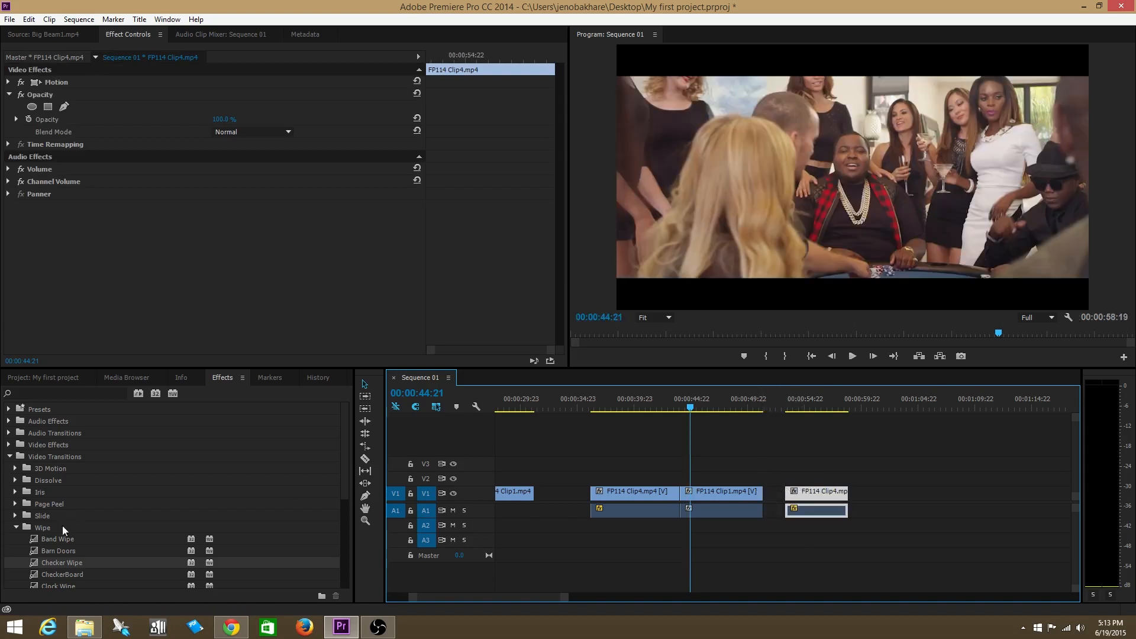
{"action": "left_click", "coordinate": [15, 528]}
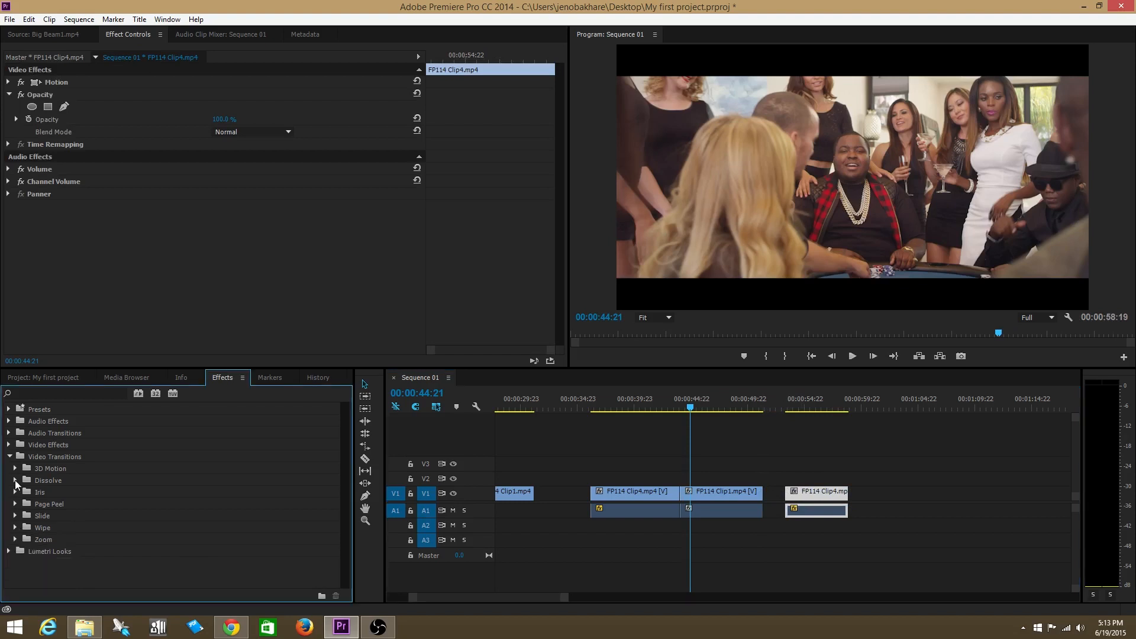
{"action": "left_click", "coordinate": [16, 480]}
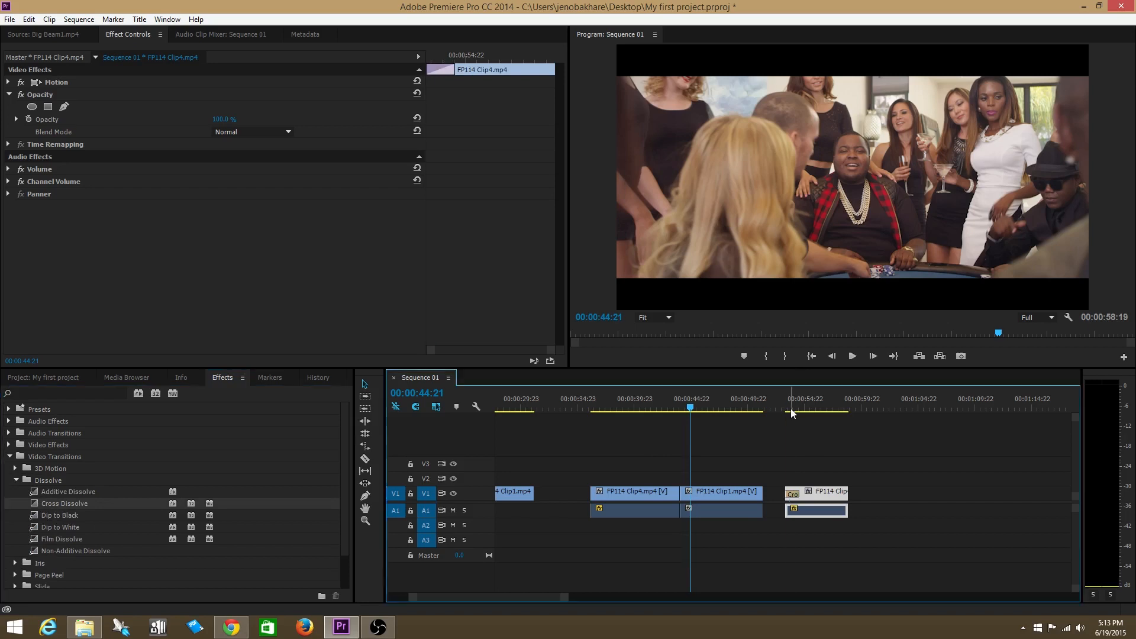
Play from just before the last clip into its fade-in, then stop partway.
{"action": "left_click", "coordinate": [778, 407]}
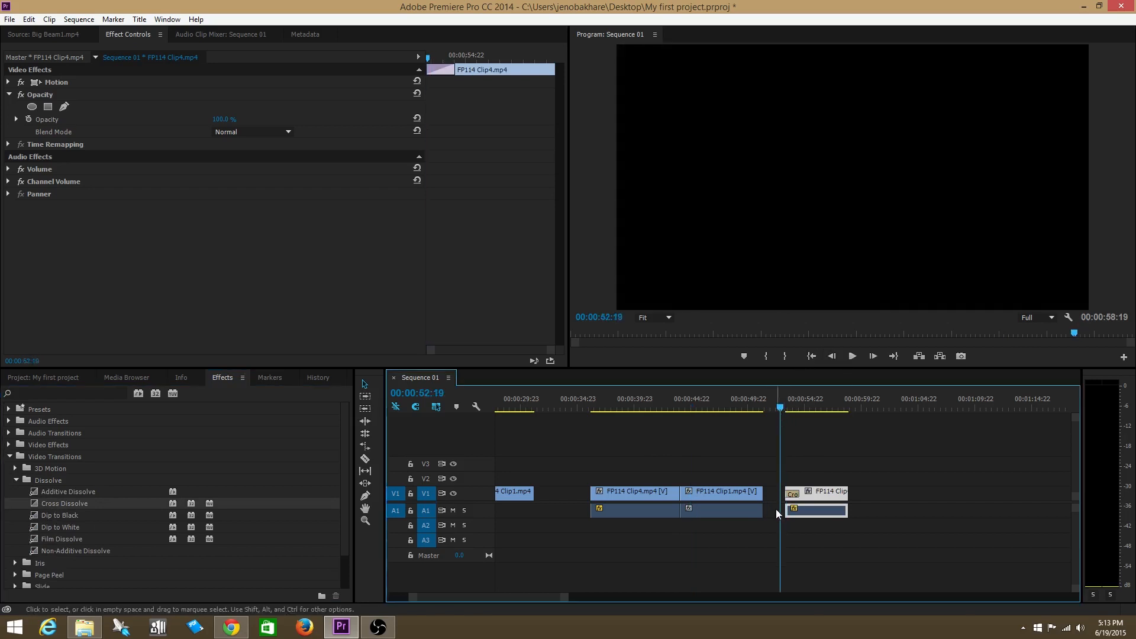
{"action": "left_click", "coordinate": [852, 356]}
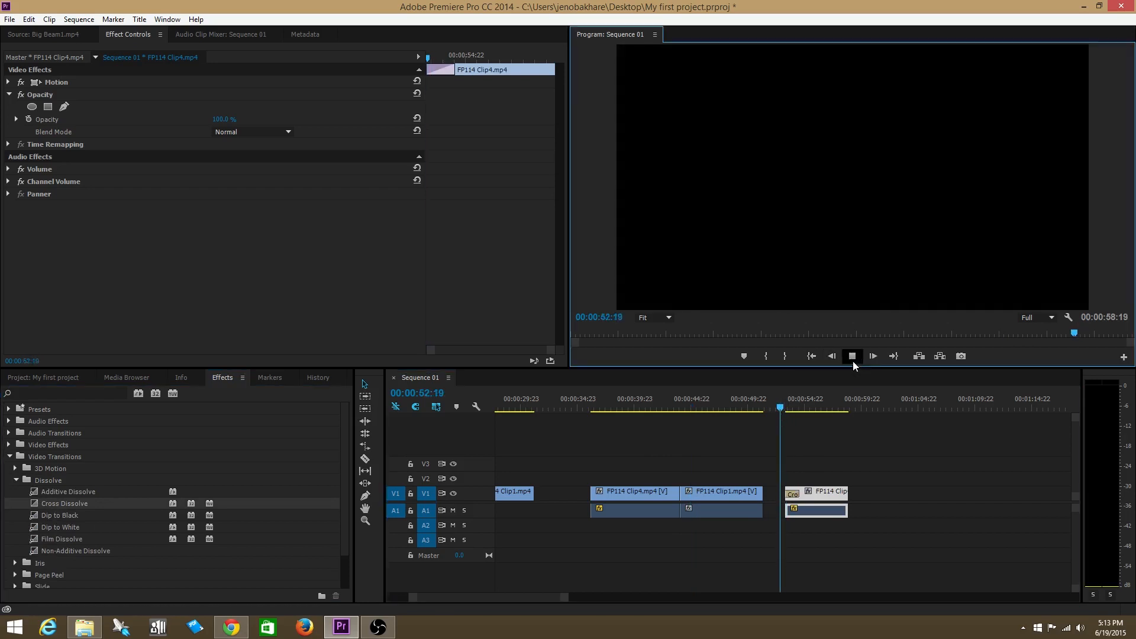
{"action": "left_click", "coordinate": [852, 356]}
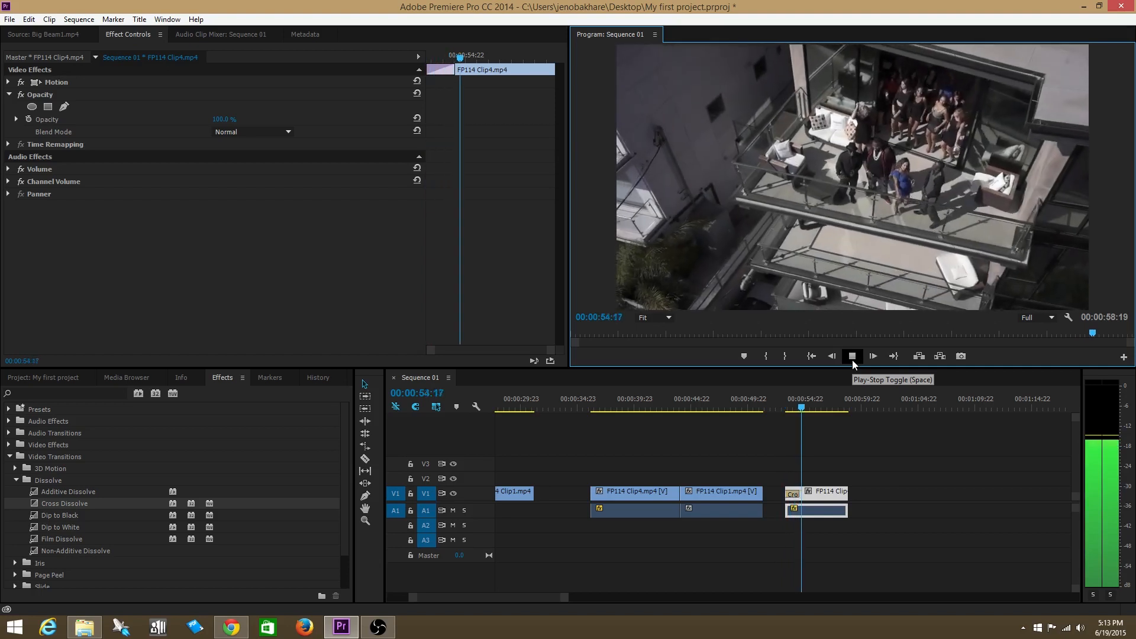
{"action": "left_click", "coordinate": [852, 356]}
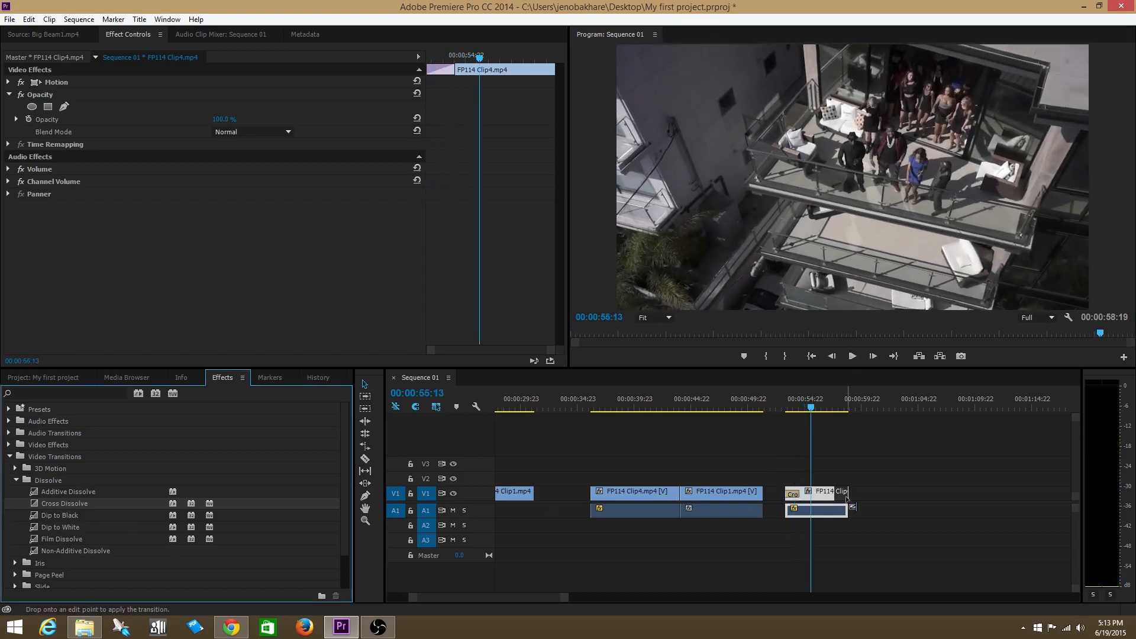
Add a dissolve at the end of the last Clip4 and play back the sequence's end.
{"action": "left_click", "coordinate": [852, 356]}
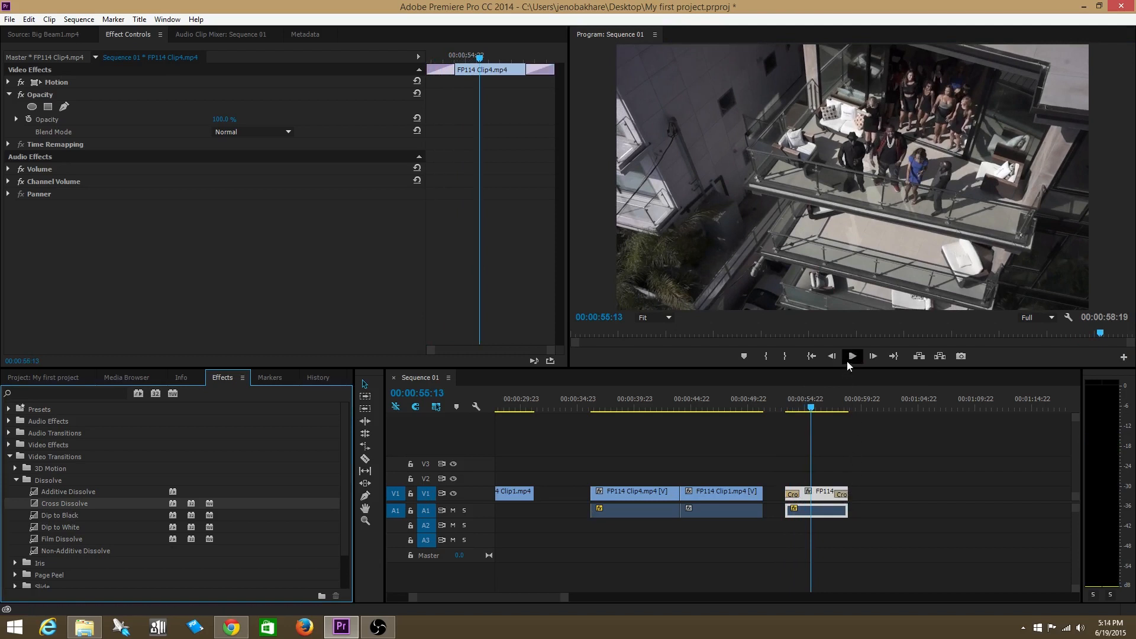
{"action": "left_click", "coordinate": [852, 356]}
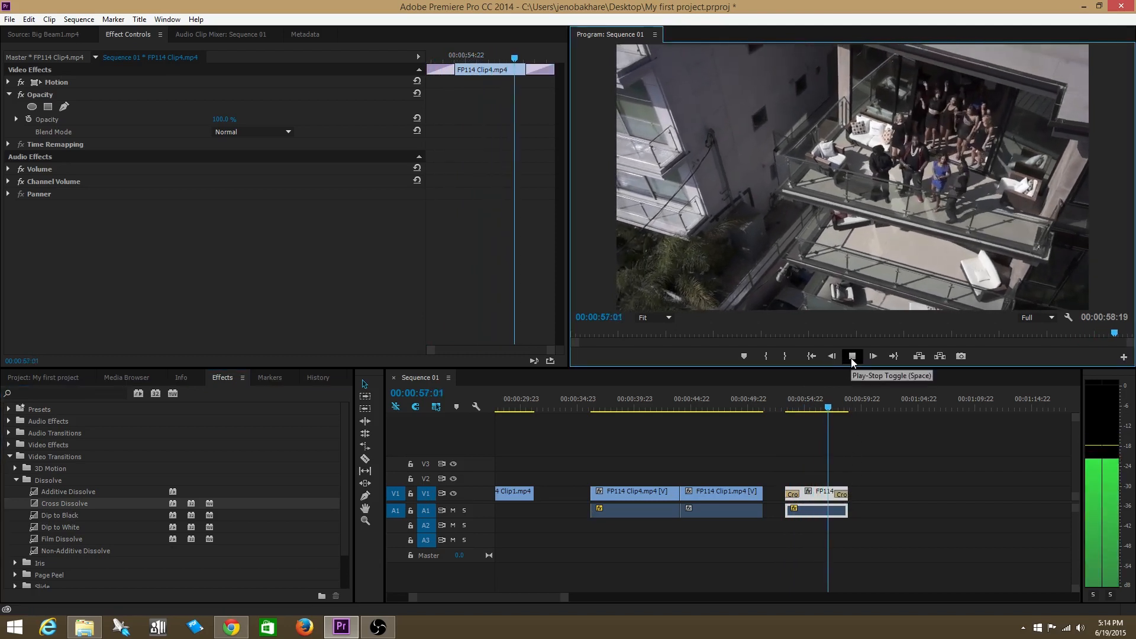
{"action": "left_click", "coordinate": [850, 356]}
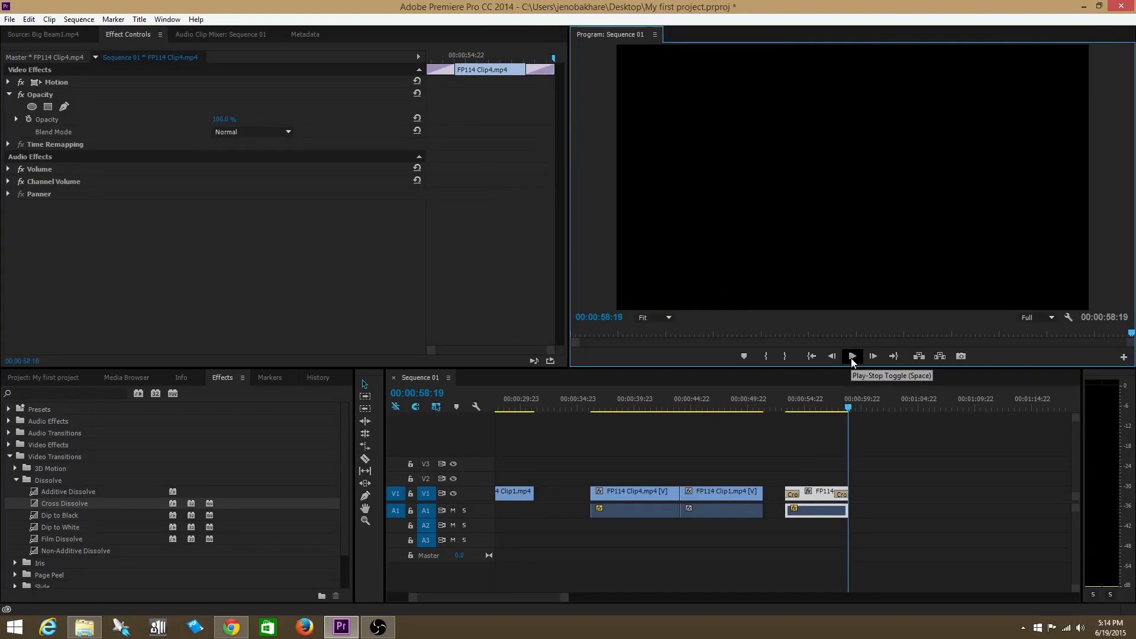
{"action": "left_click", "coordinate": [851, 357]}
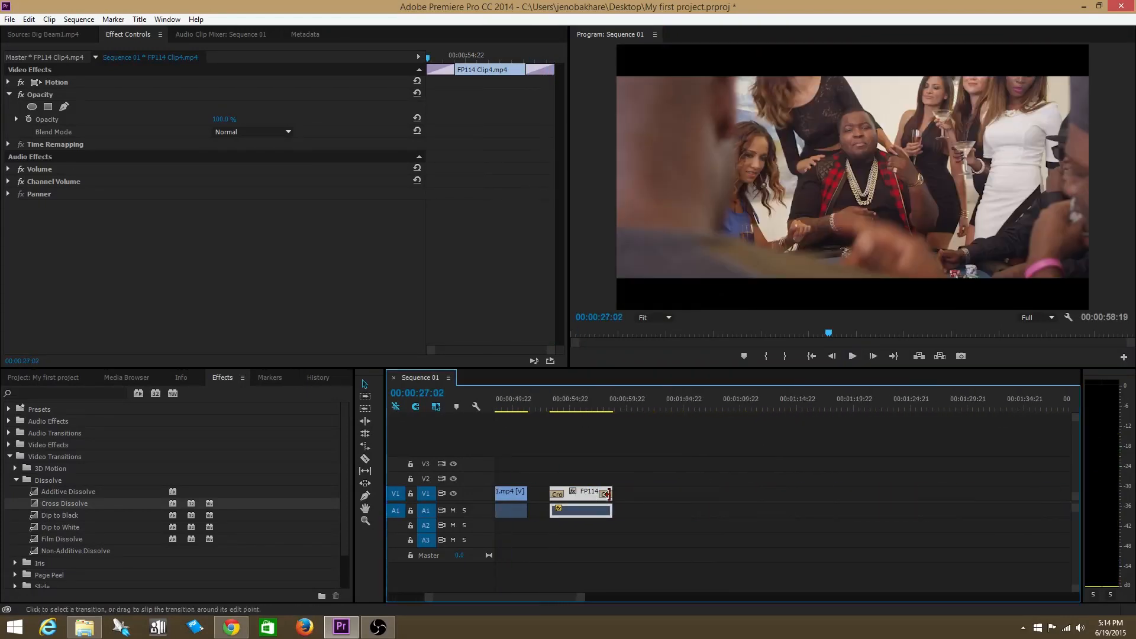
Drag Clip4 along V1 away from Clip1, zoom in on the gap and save with Ctrl+S.
{"action": "left_click", "coordinate": [539, 504]}
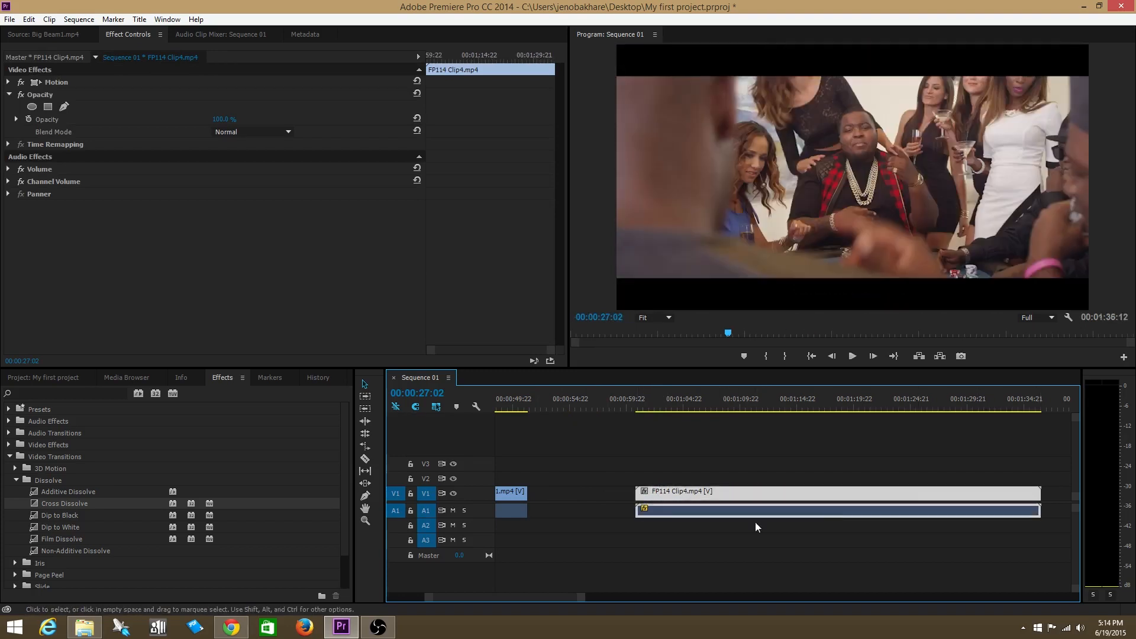
{"action": "scroll", "scroll_direction": "left", "scroll_amount": 3}
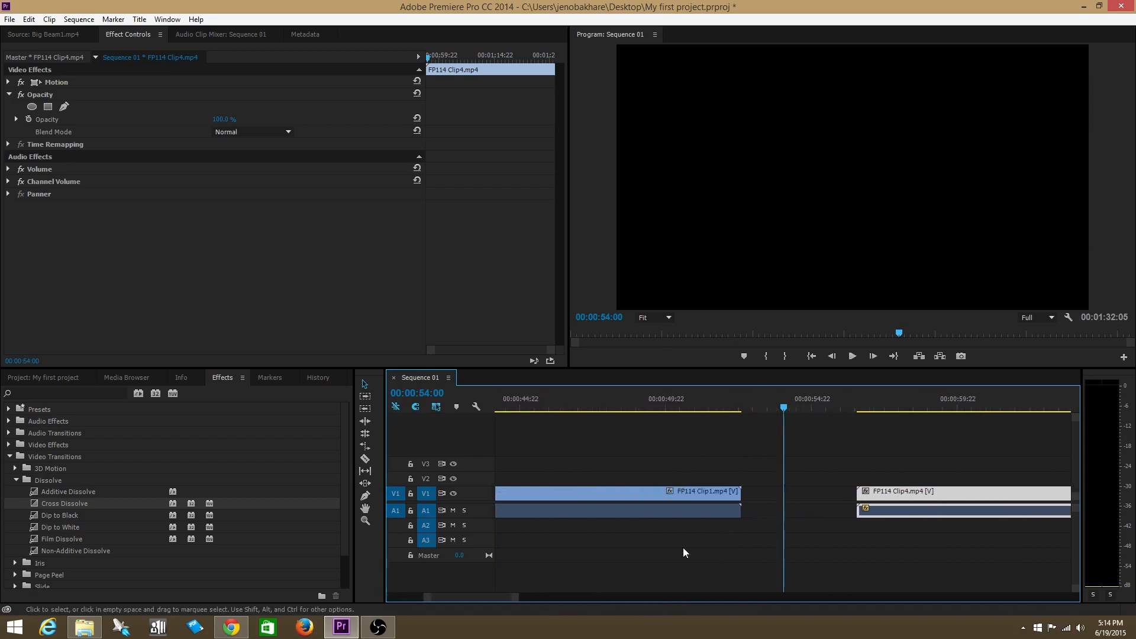
{"action": "key", "text": "ctrl+s"}
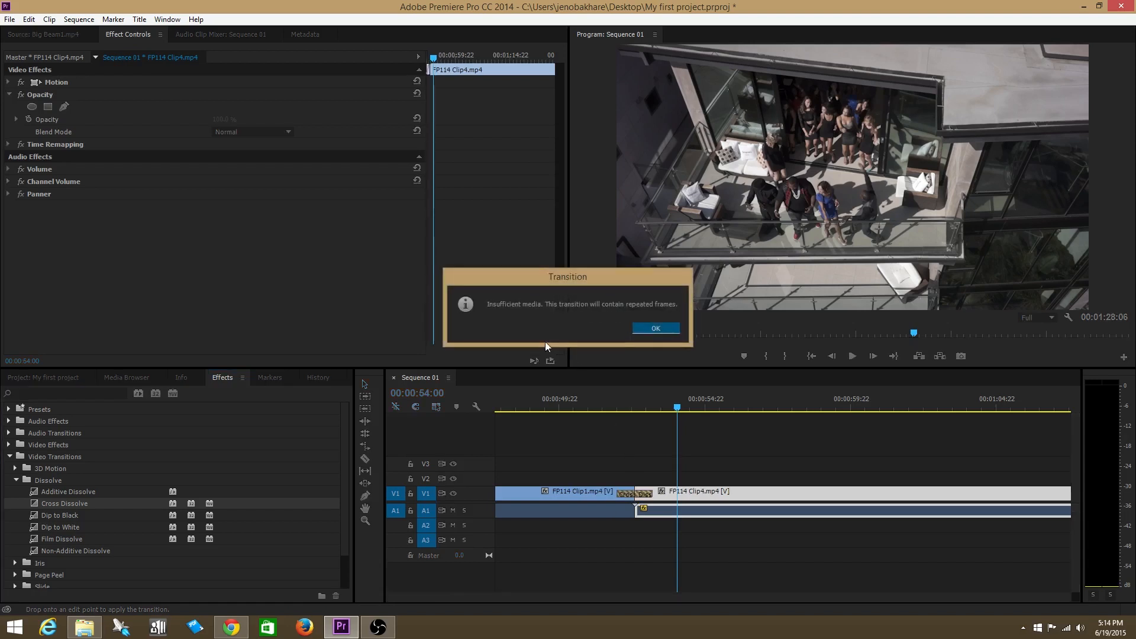
{"action": "mouse_move", "coordinate": [549, 314]}
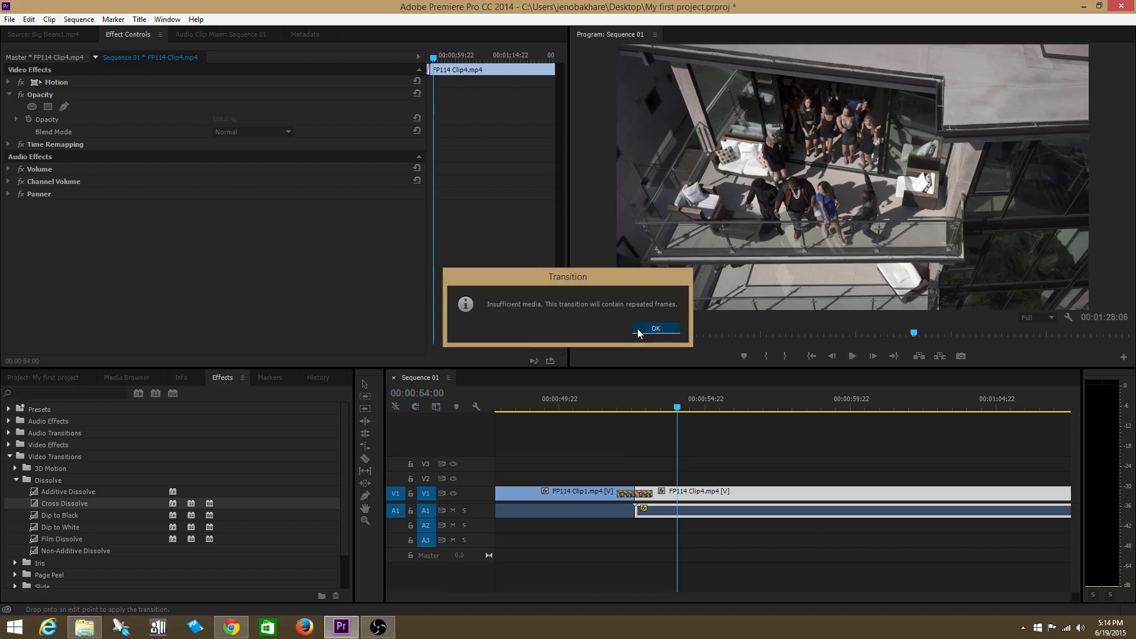
Accept the insufficient-media repeated-frames warning for the Clip1–Clip4 Cross Dissolve.
{"action": "left_click", "coordinate": [655, 327]}
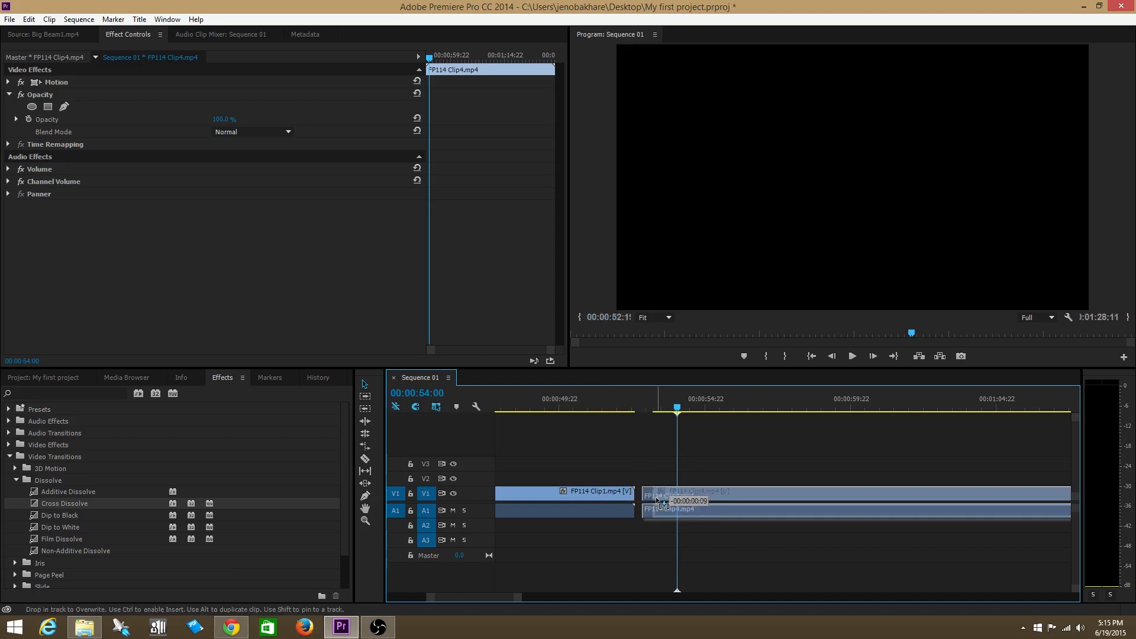
Move Clip4 up to V2 starting at Clip1's end without a transition, and save.
{"action": "left_click", "coordinate": [673, 499]}
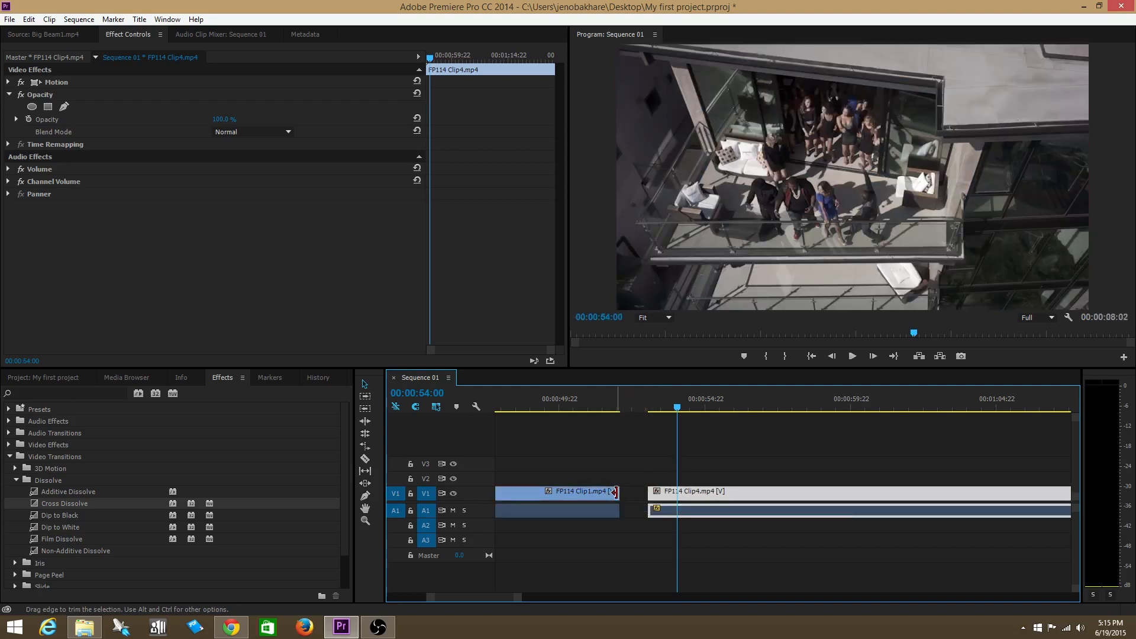
{"action": "key", "text": "ctrl+s"}
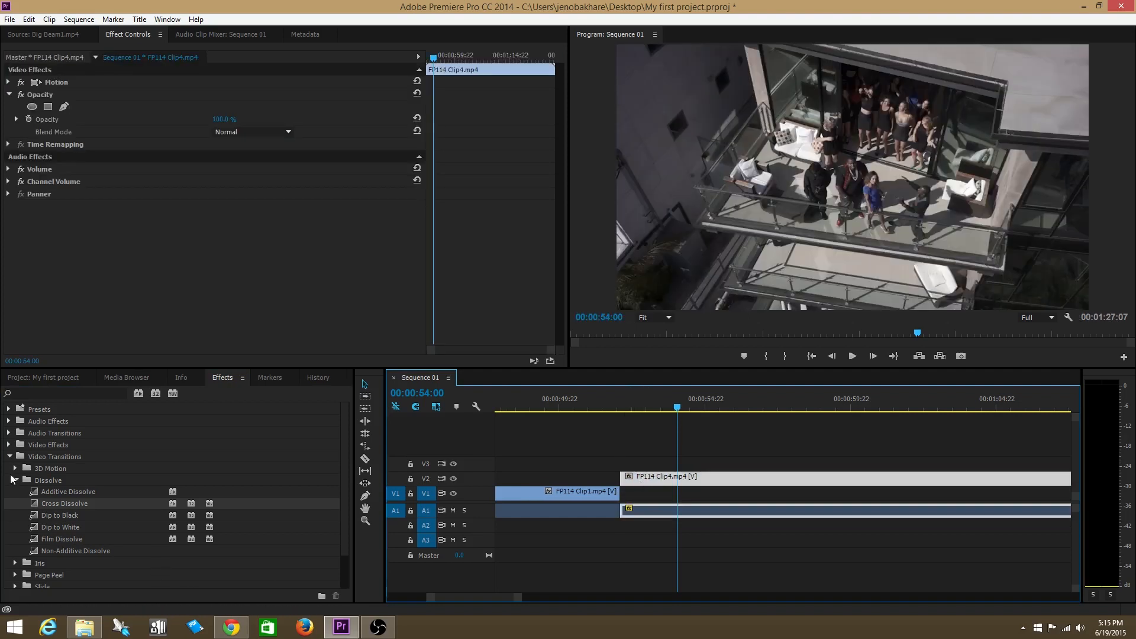
Apply a Constant Power crossfade from Audio Transitions to the start of Clip4's audio on A2.
{"action": "left_click", "coordinate": [15, 457]}
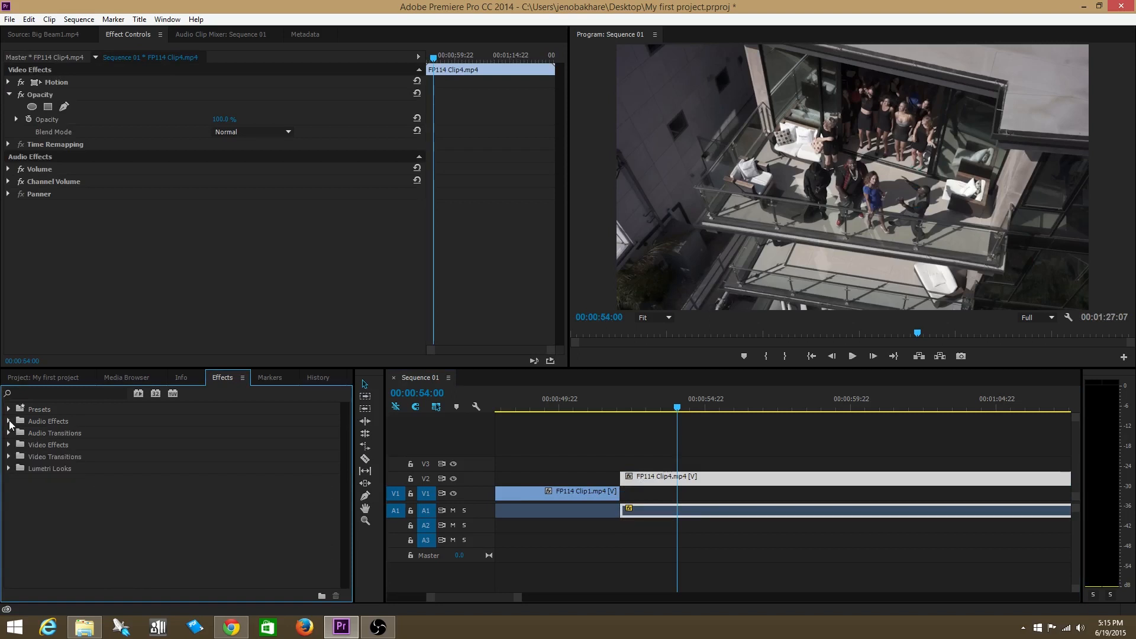
{"action": "left_click", "coordinate": [9, 433]}
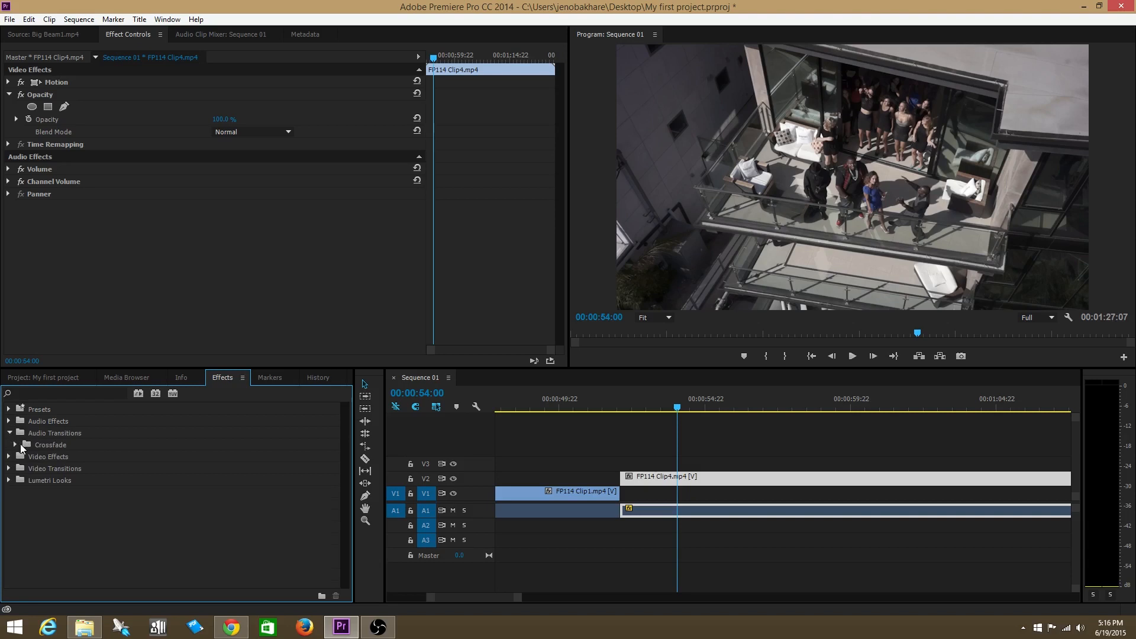
{"action": "left_click", "coordinate": [20, 443]}
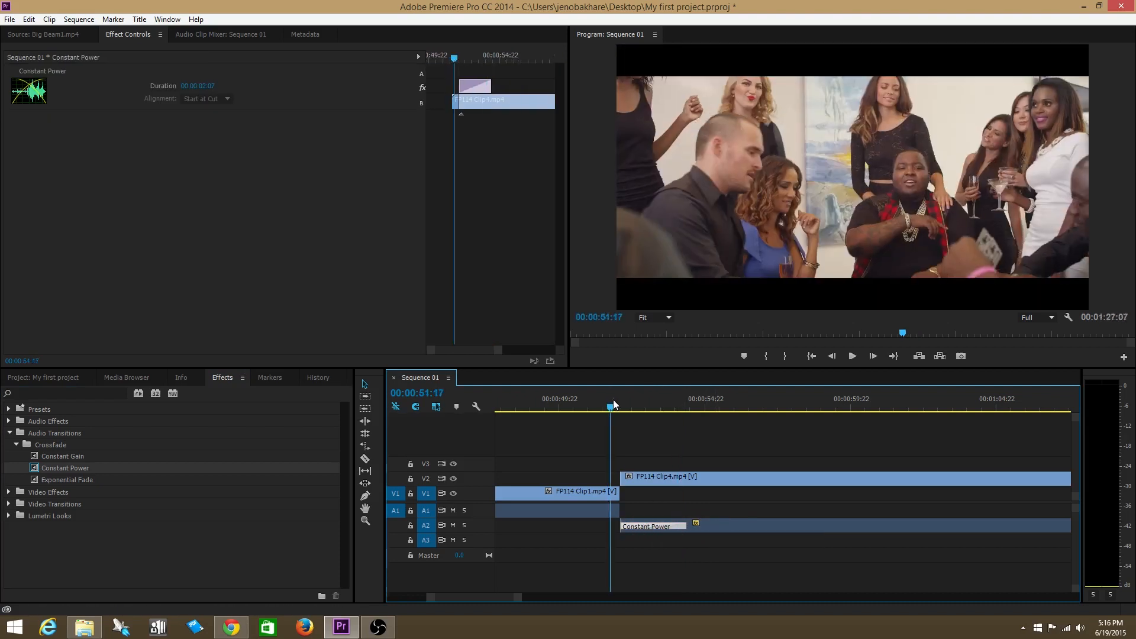
Play back the Constant Power fade-in at Clip4's start, then stop the preview.
{"action": "left_click", "coordinate": [850, 357]}
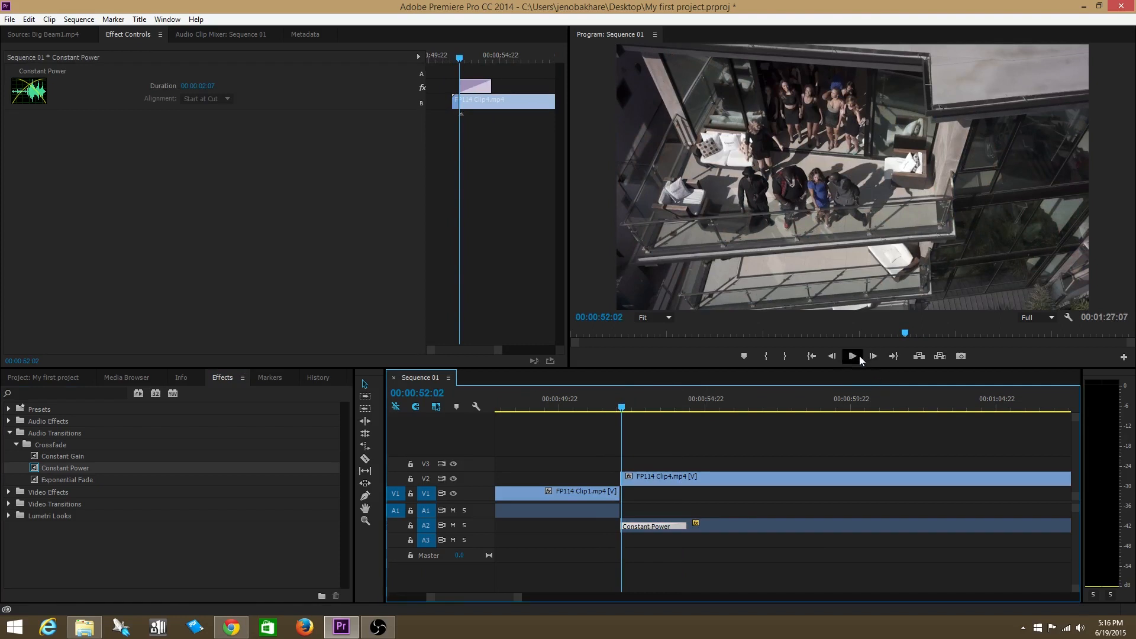
{"action": "left_click", "coordinate": [852, 357]}
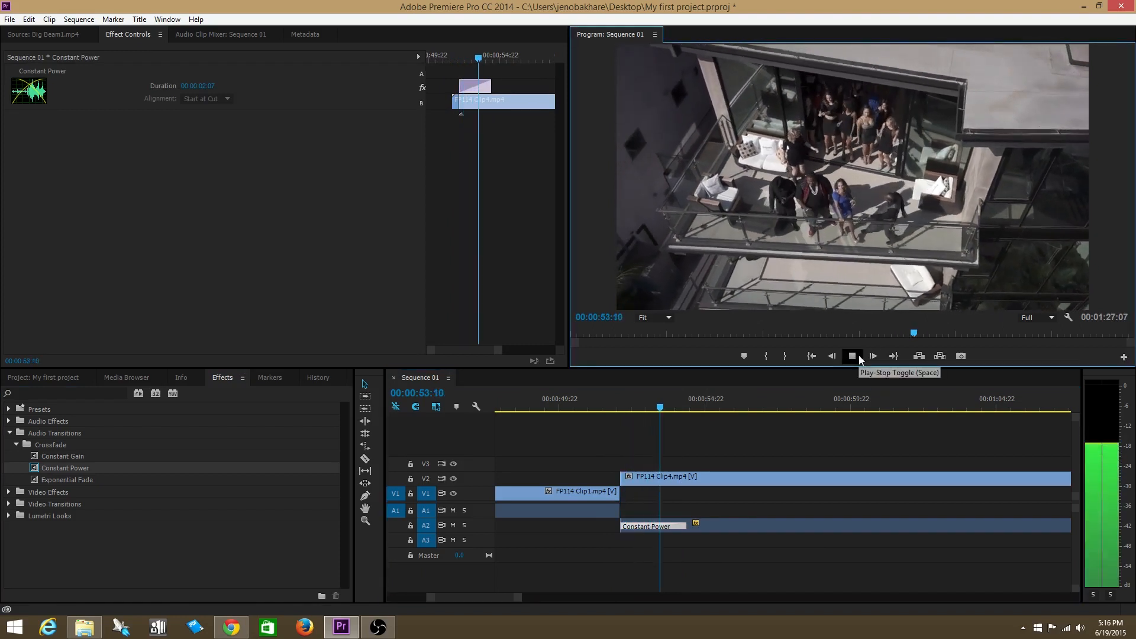
{"action": "left_click", "coordinate": [872, 356]}
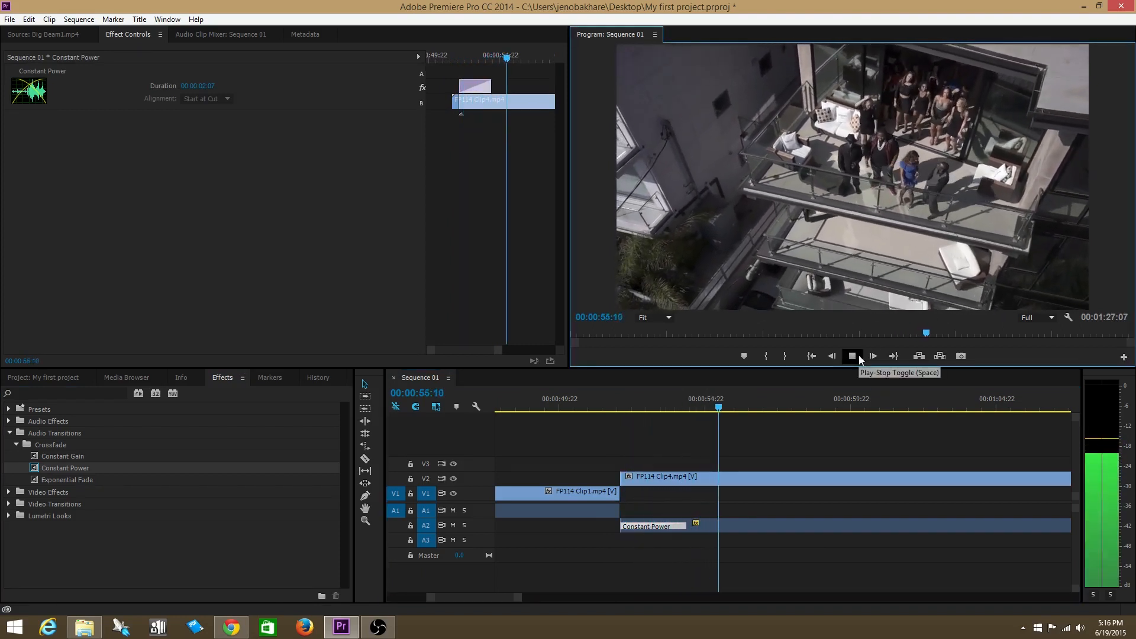
{"action": "left_click", "coordinate": [852, 356]}
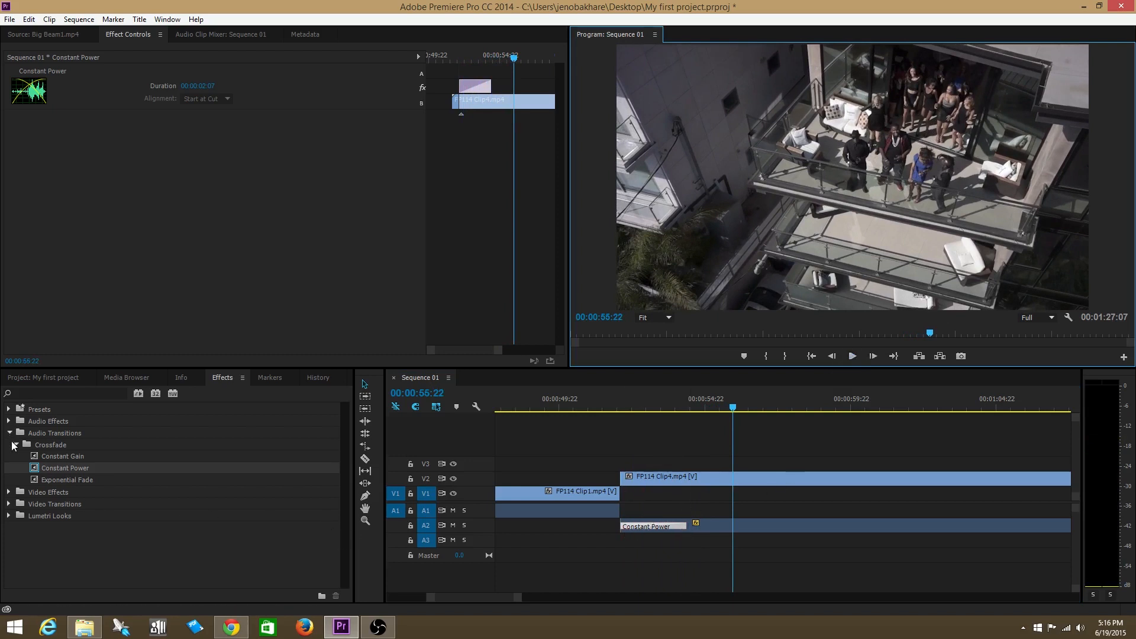
{"action": "left_click", "coordinate": [8, 434]}
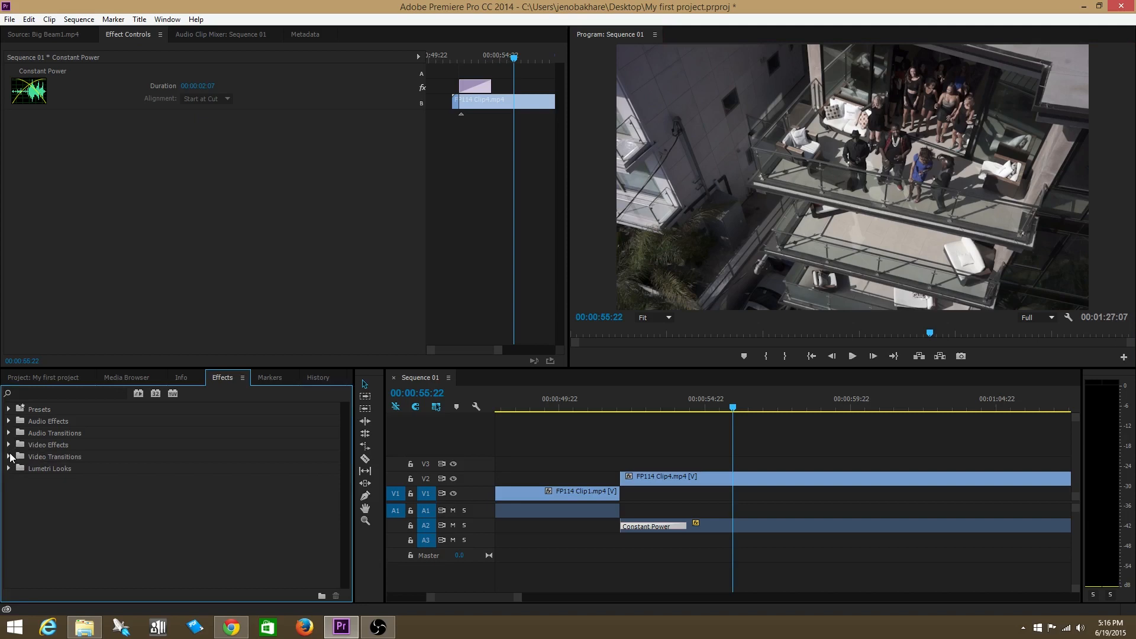
Add a lengthened Cross Dissolve at Clip4's start on V2 and park the playhead there.
{"action": "left_click", "coordinate": [8, 457]}
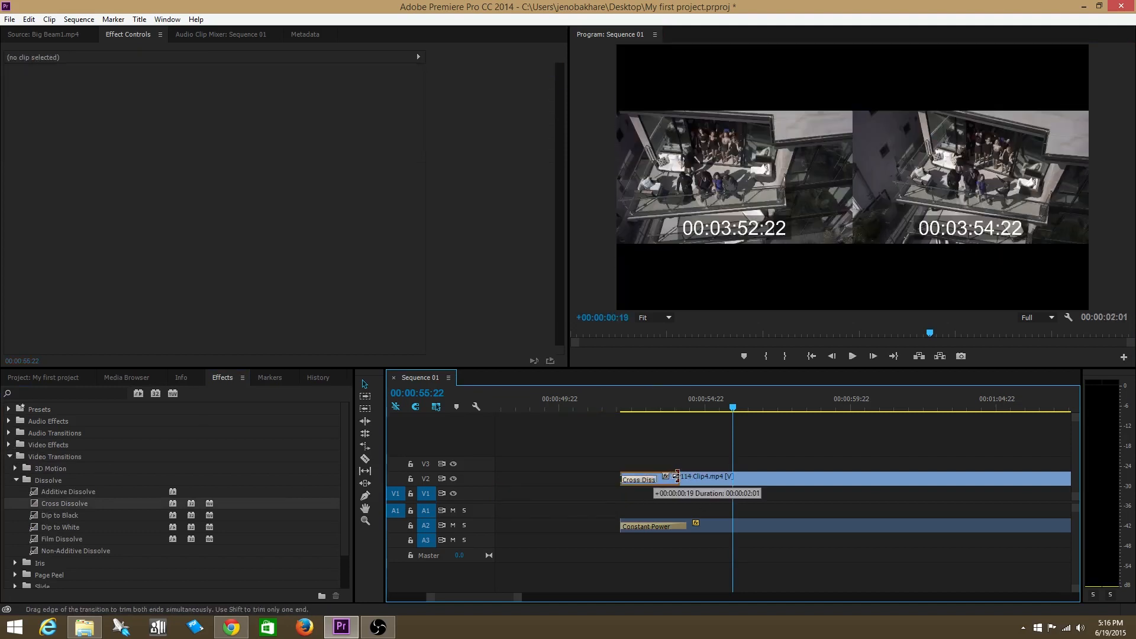
{"action": "left_click", "coordinate": [640, 480]}
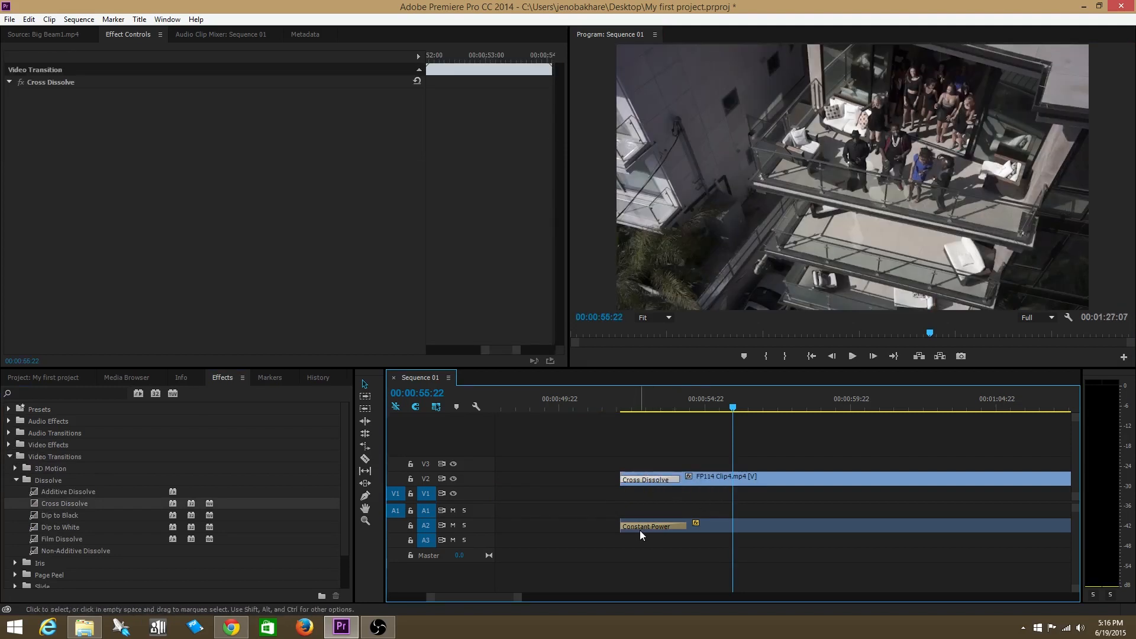
{"action": "left_click", "coordinate": [618, 399]}
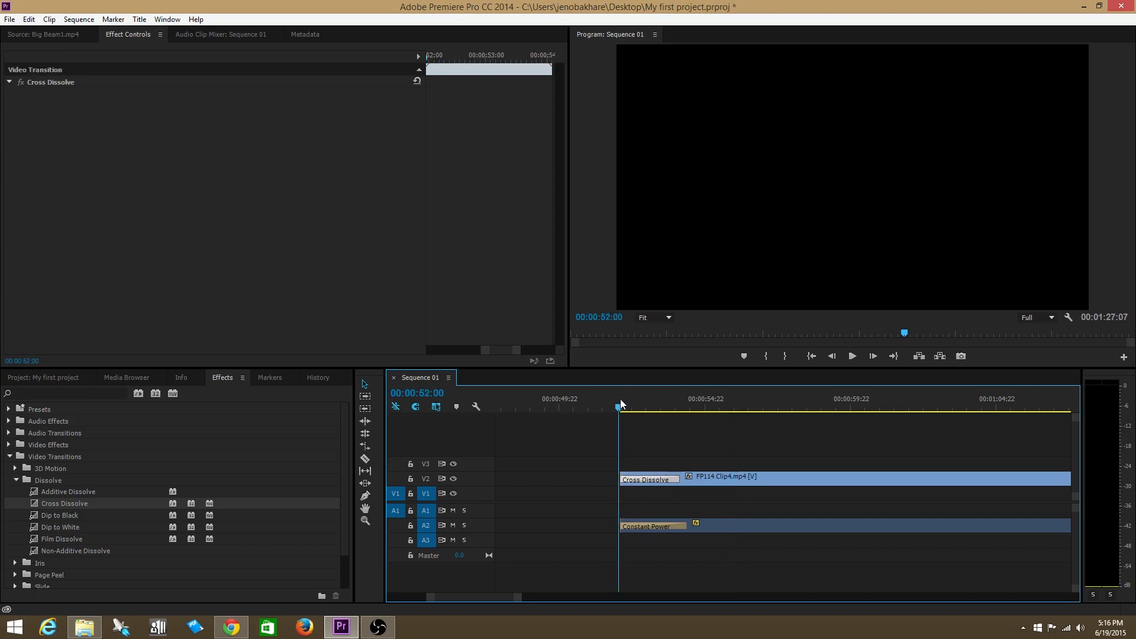
{"action": "mouse_move", "coordinate": [773, 370]}
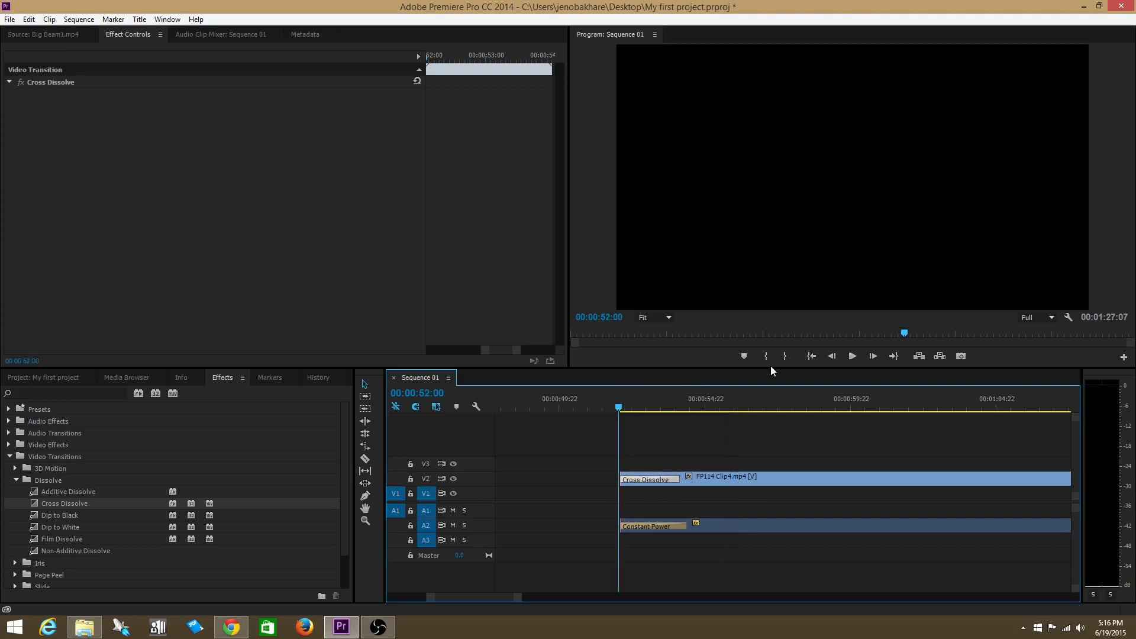
{"action": "mouse_move", "coordinate": [853, 357]}
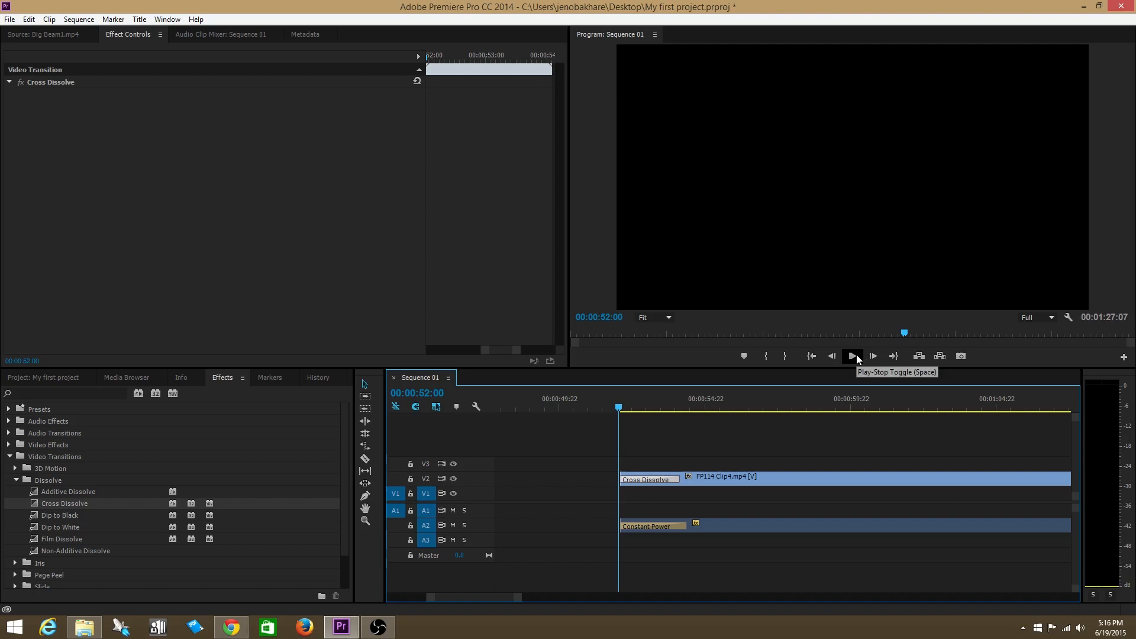
Preview the Cross Dissolve fade-in at the start of FP114 Clip4.mp4, then stop playback.
{"action": "left_click", "coordinate": [853, 356]}
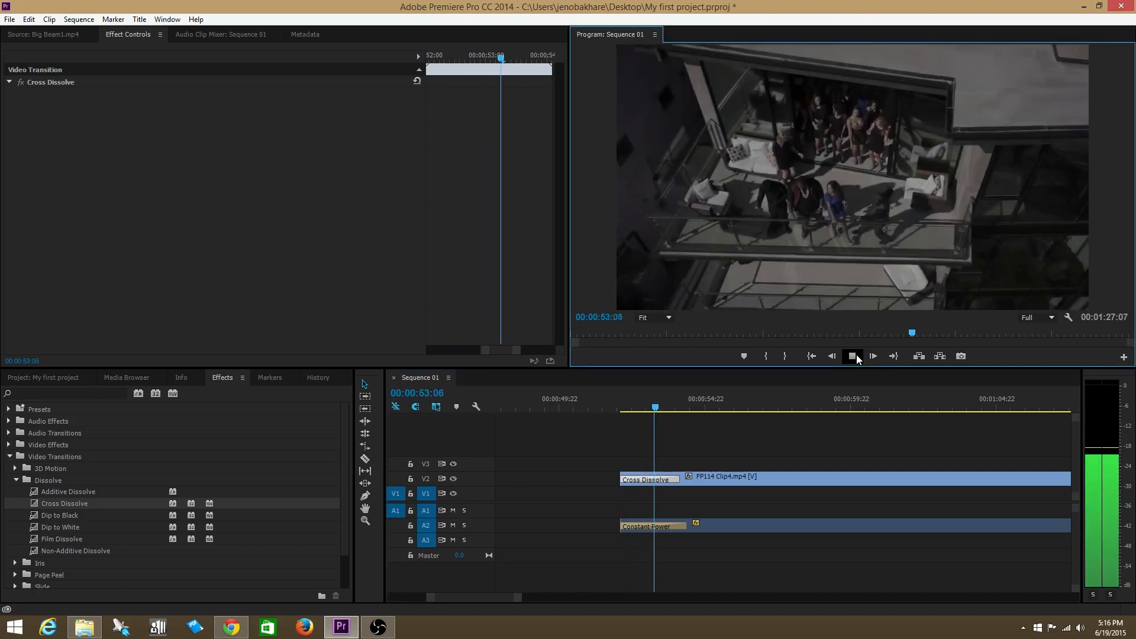
{"action": "left_click", "coordinate": [872, 356]}
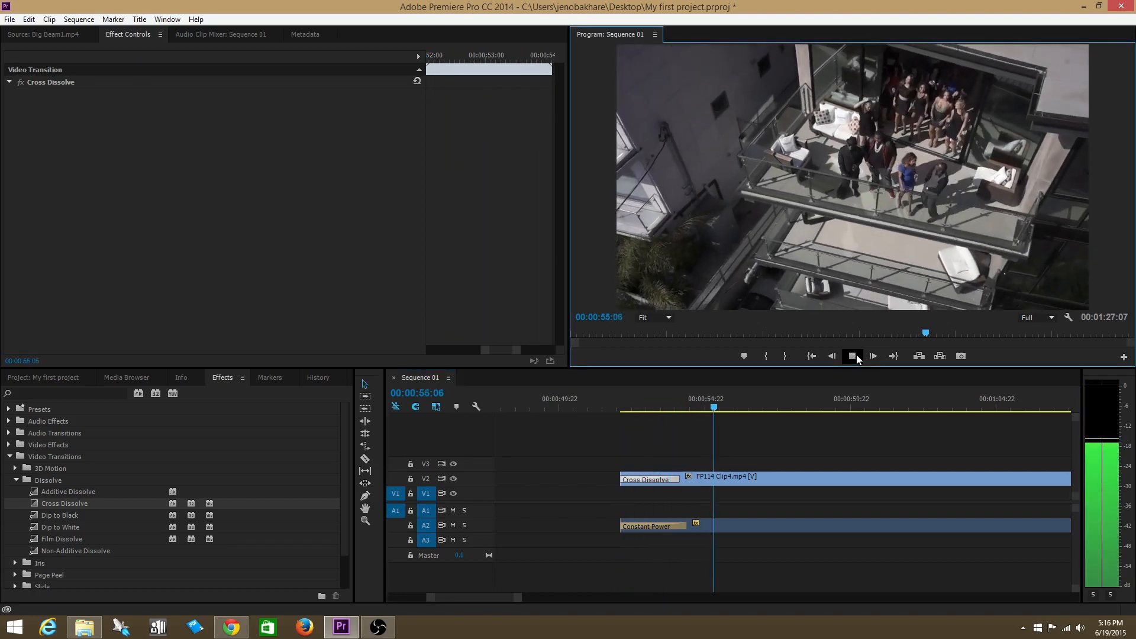
{"action": "left_click", "coordinate": [852, 356]}
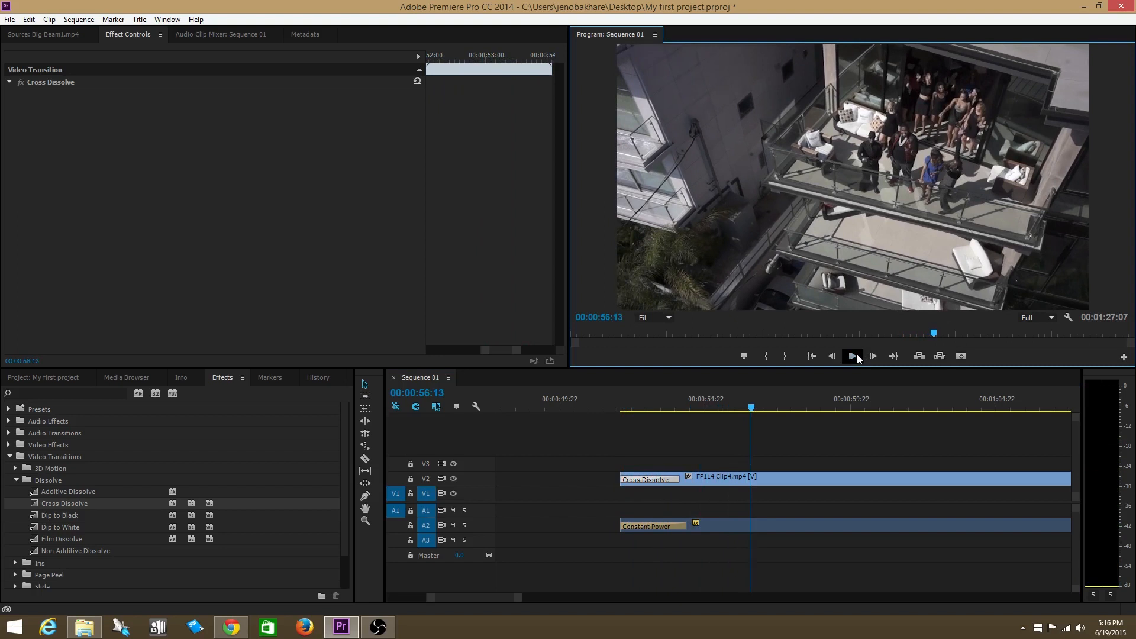
{"action": "mouse_move", "coordinate": [866, 359]}
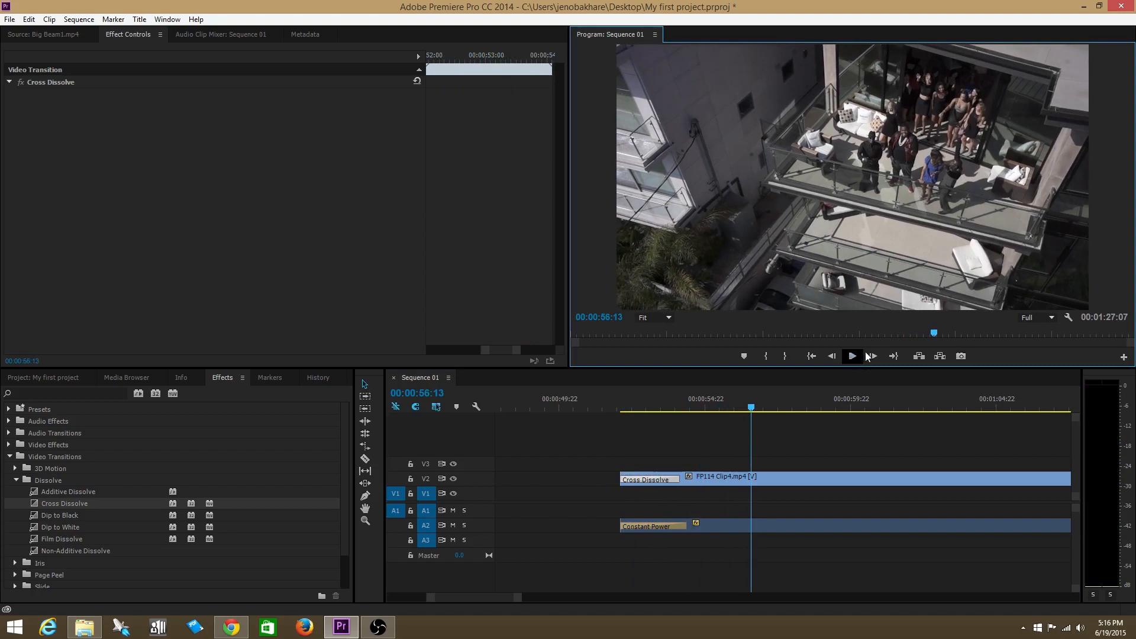